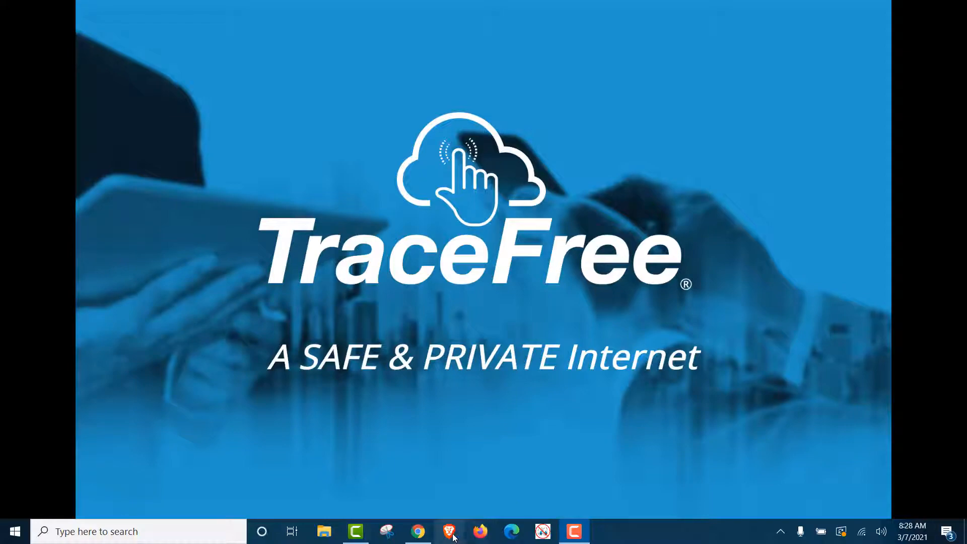
# Launch Brave from the Windows taskbar to a fresh new tab page.
pyautogui.click(450, 531)
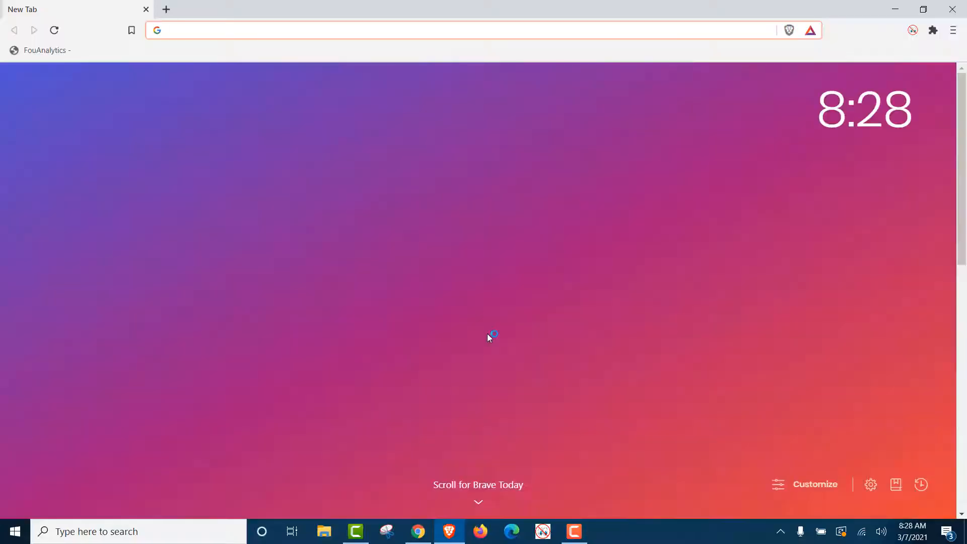
pyautogui.moveTo(456, 285)
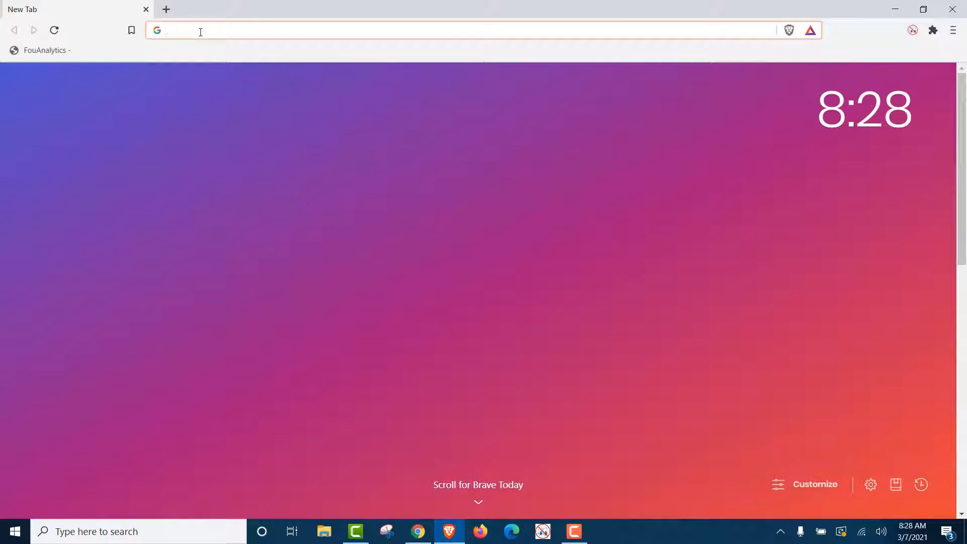
# Load whatismybrowser.com, which reports Chrome 89 on Windows 10.
pyautogui.write('whatismybrowser.com')
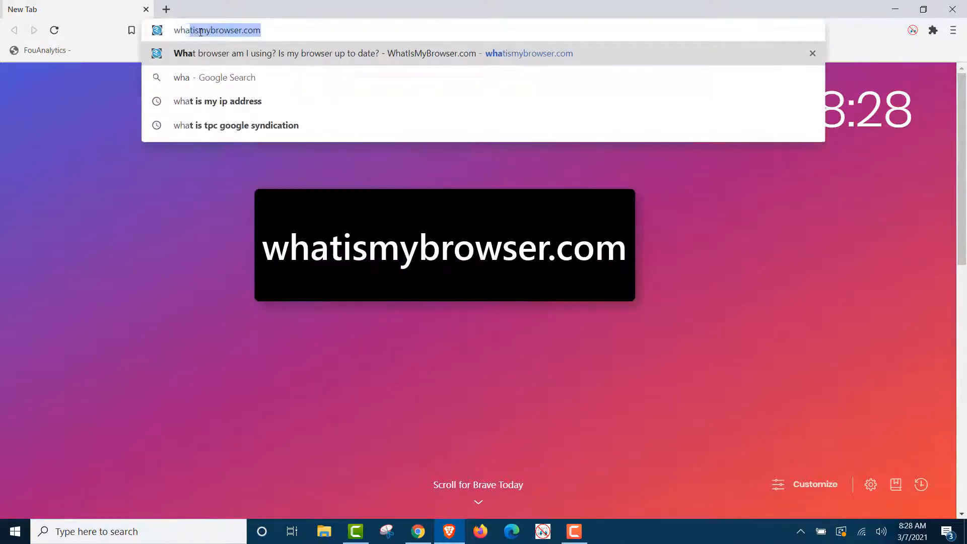
pyautogui.write('t')
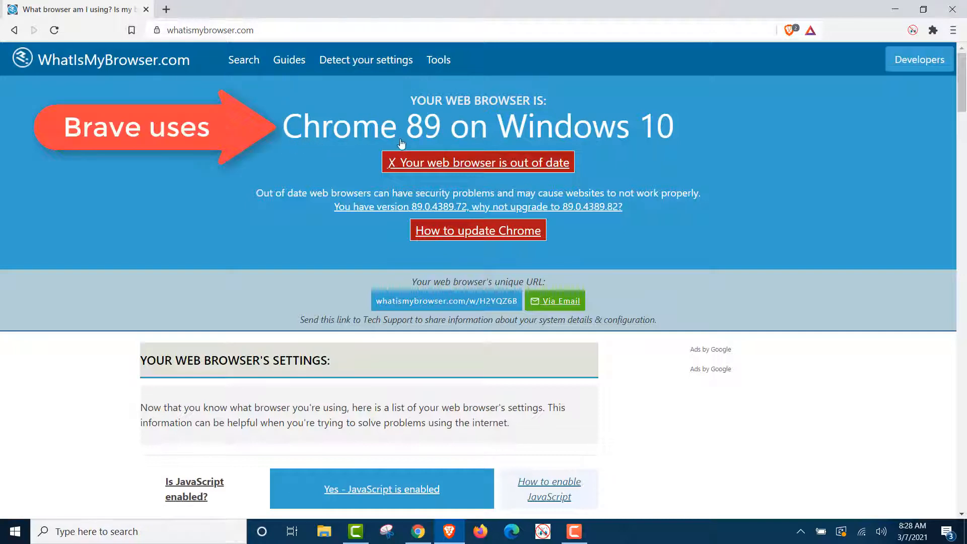
pyautogui.moveTo(289, 59)
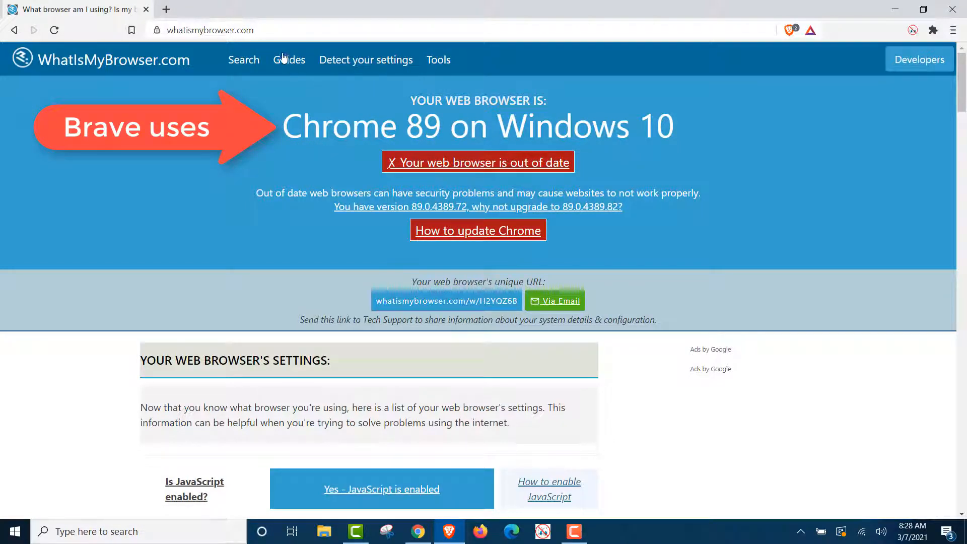
# Run a Google search for 'who makes chrome 89' from the address bar suggestions.
pyautogui.write('webmd.com')
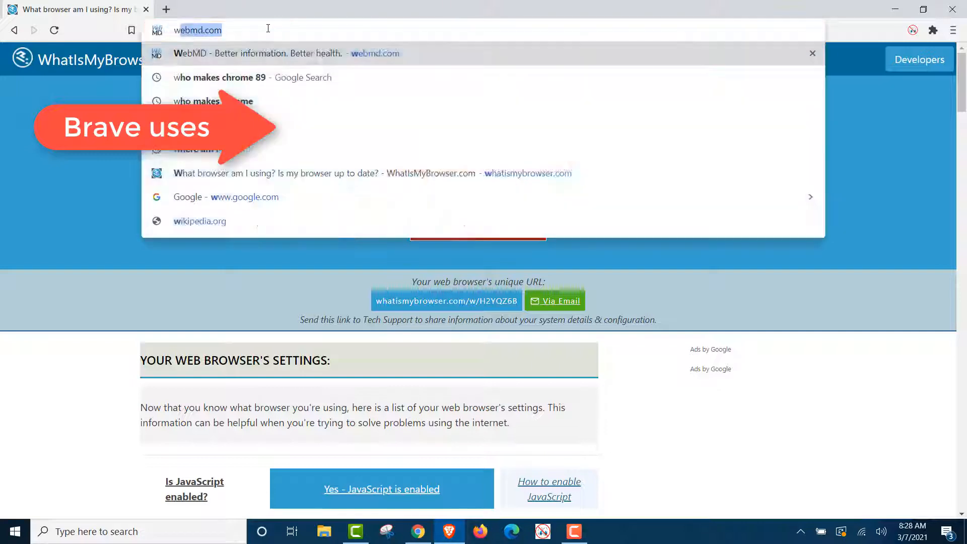
pyautogui.click(218, 77)
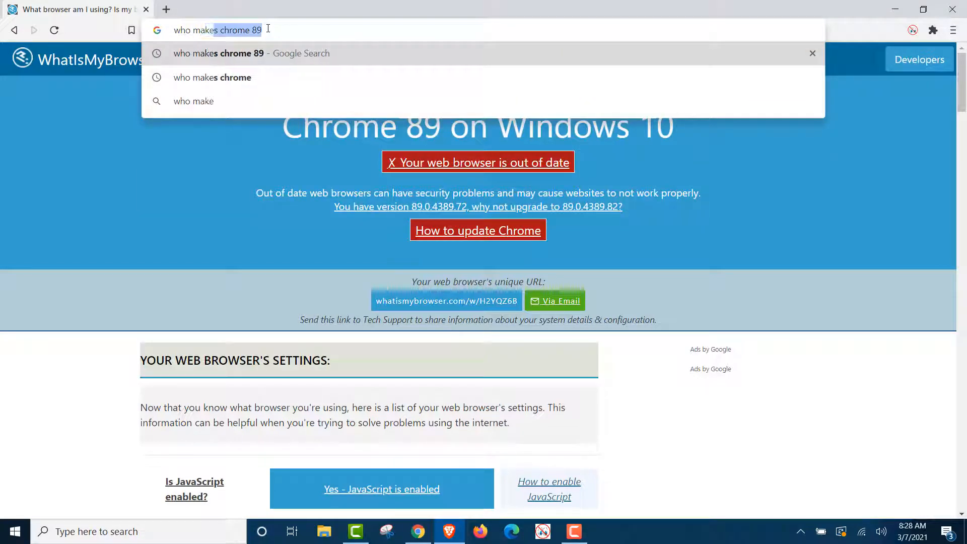
pyautogui.press('Backspace')
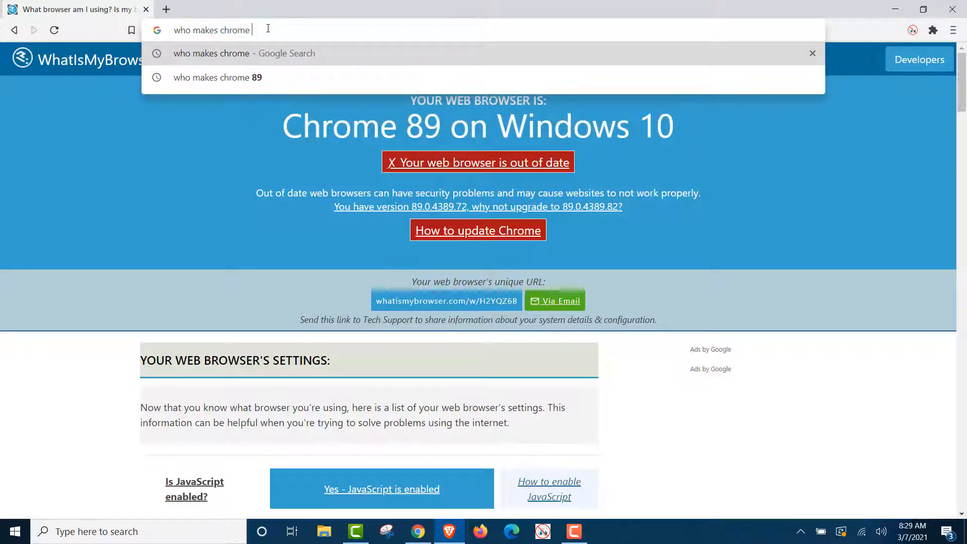
pyautogui.click(218, 78)
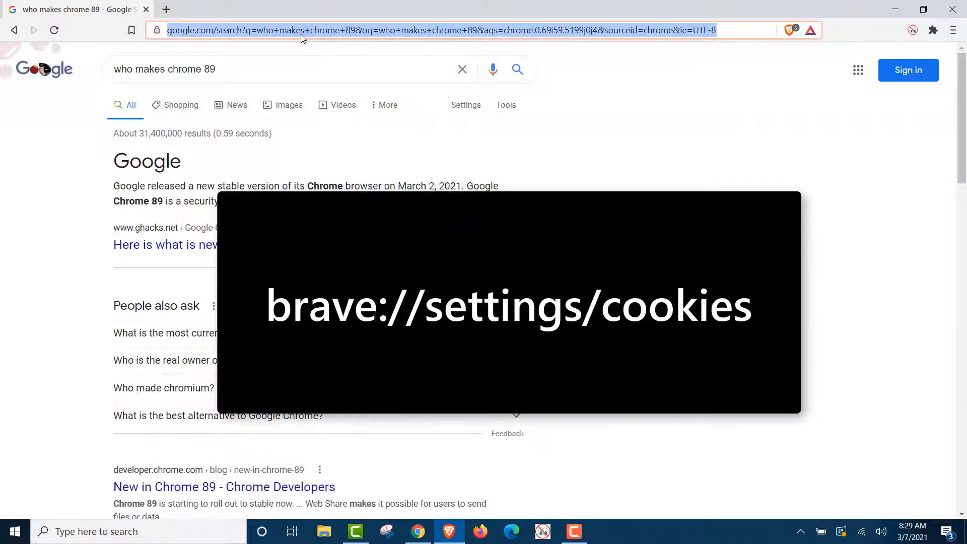
# Go to brave://settings/cookies, showing all cookies blocked.
pyautogui.write('brave')
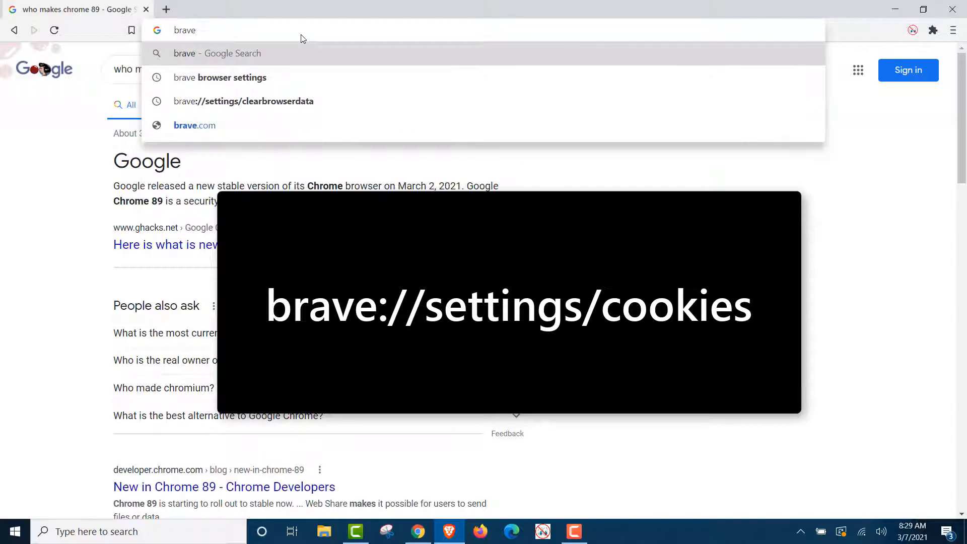
pyautogui.write('://setting')
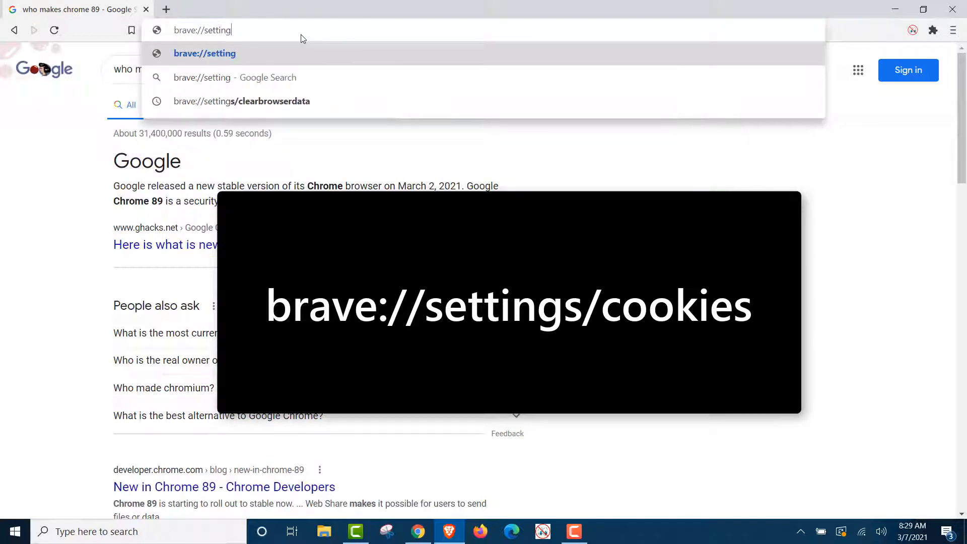
pyautogui.write('s/')
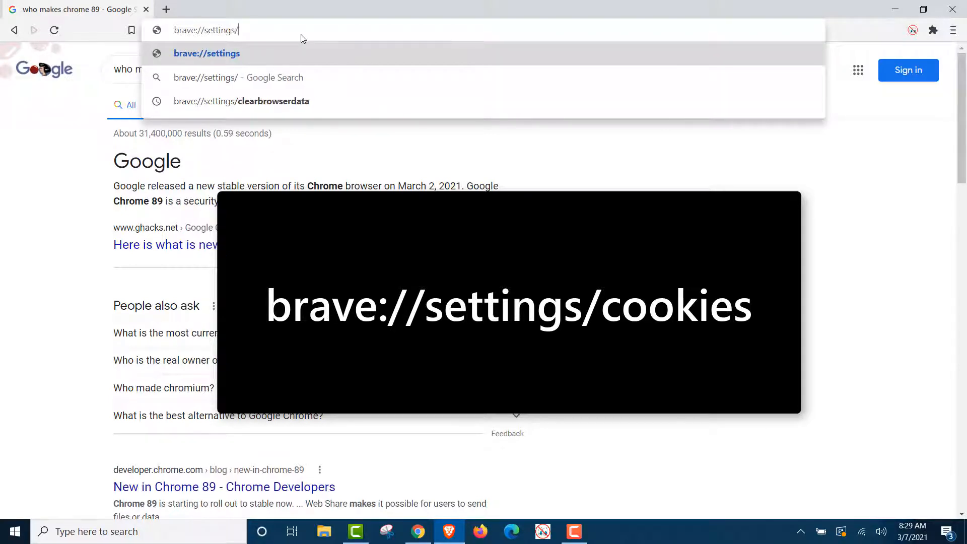
pyautogui.write('cookies')
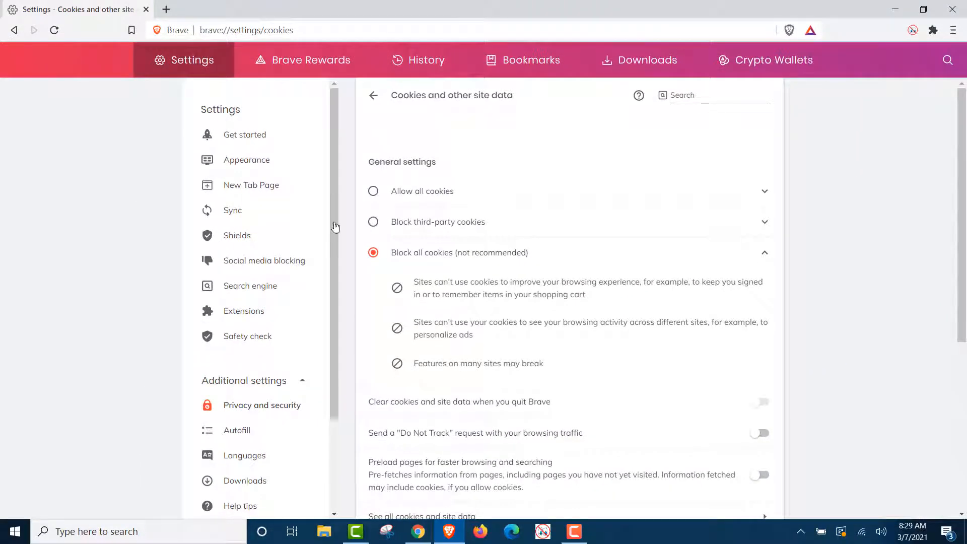
pyautogui.moveTo(321, 29)
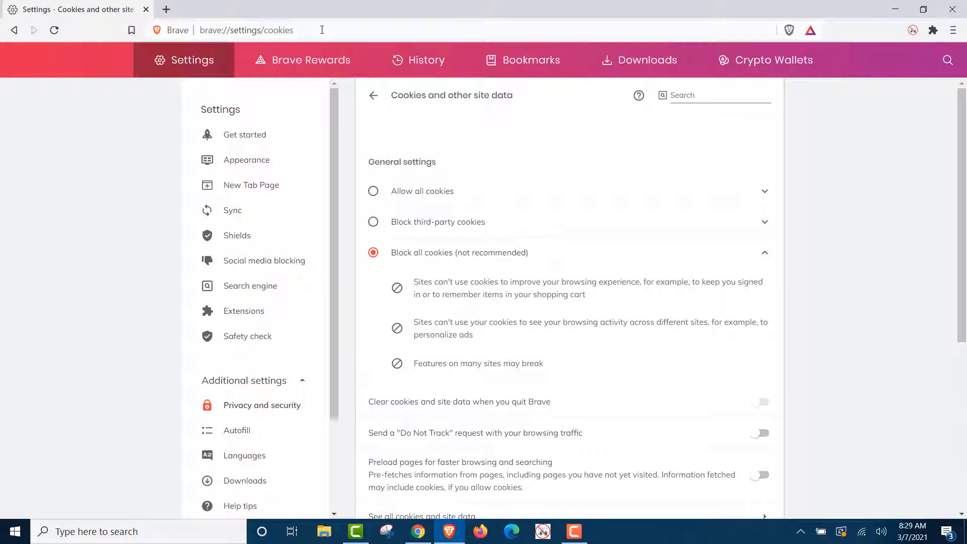
pyautogui.write('webmd.com')
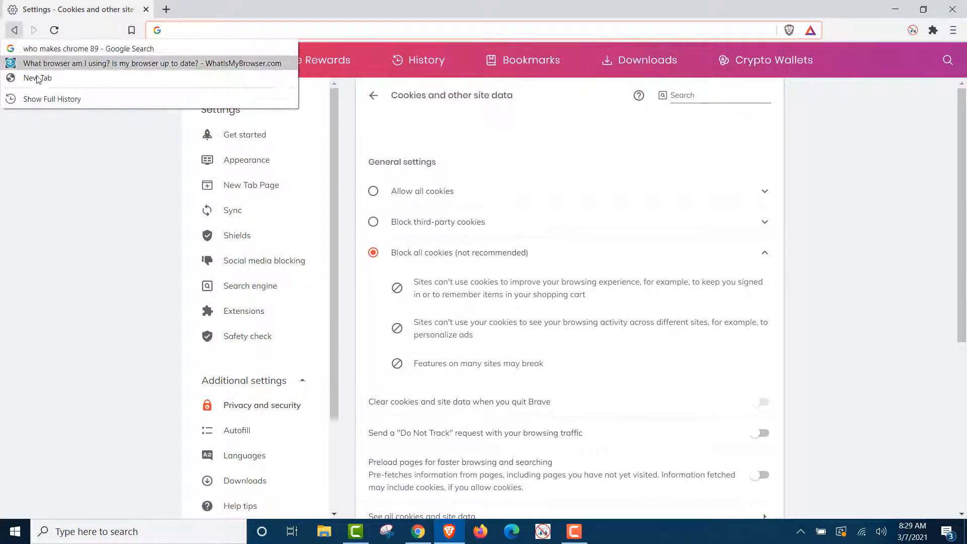
# Open FouAnalytics Page X-Ray from the bookmark and submit webmd.com for analysis.
pyautogui.click(37, 77)
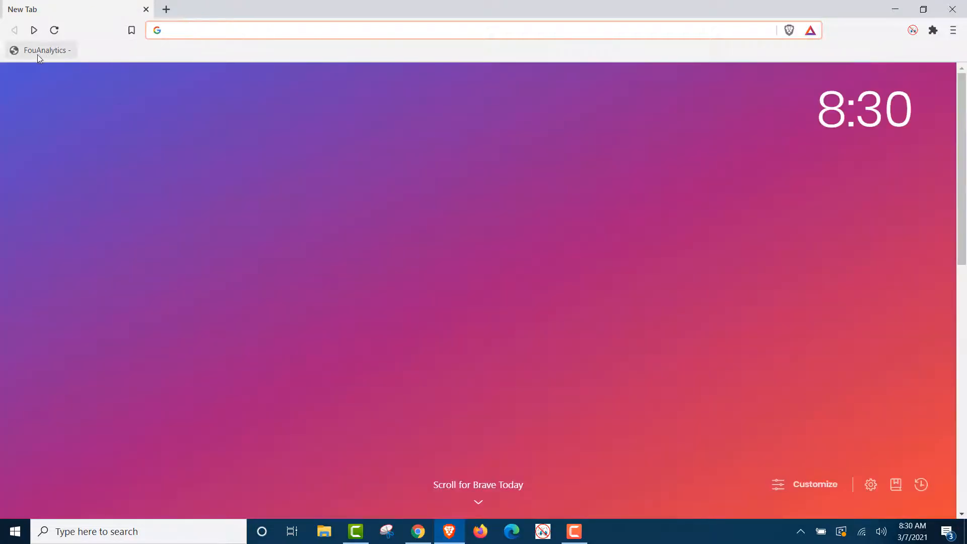
pyautogui.click(44, 51)
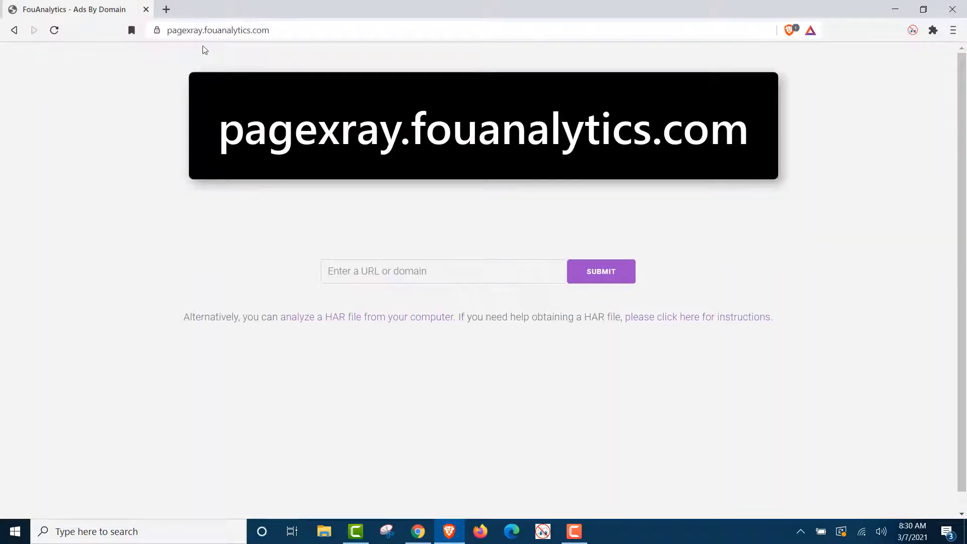
pyautogui.moveTo(212, 45)
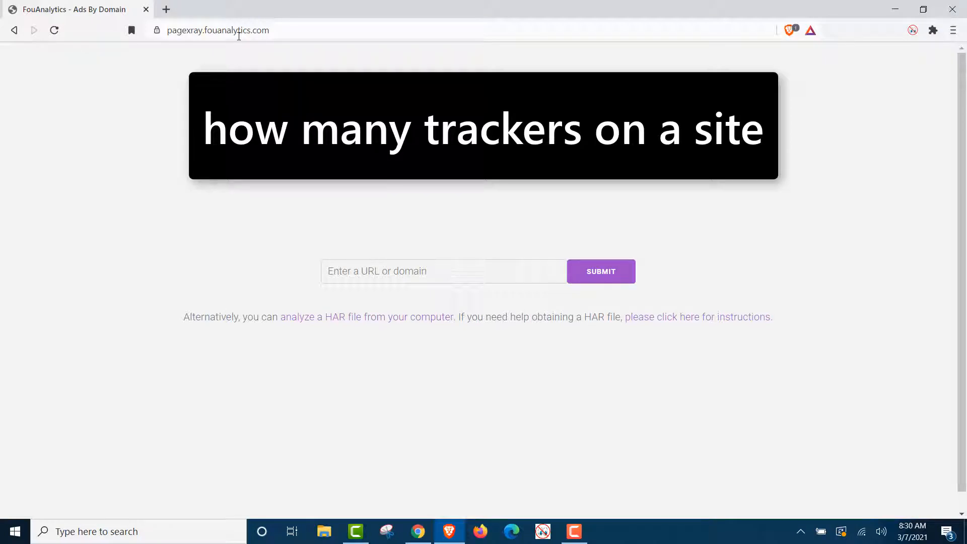
pyautogui.click(432, 271)
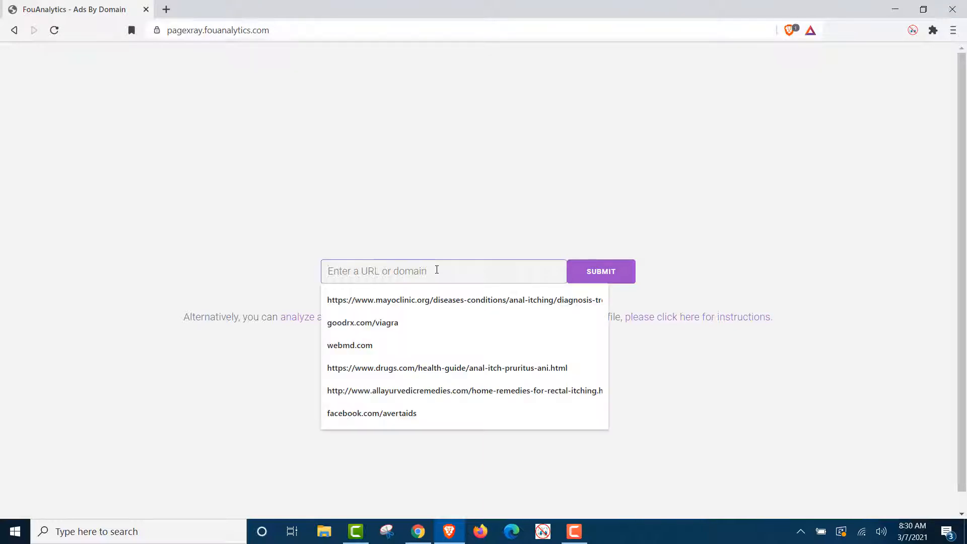
pyautogui.click(350, 344)
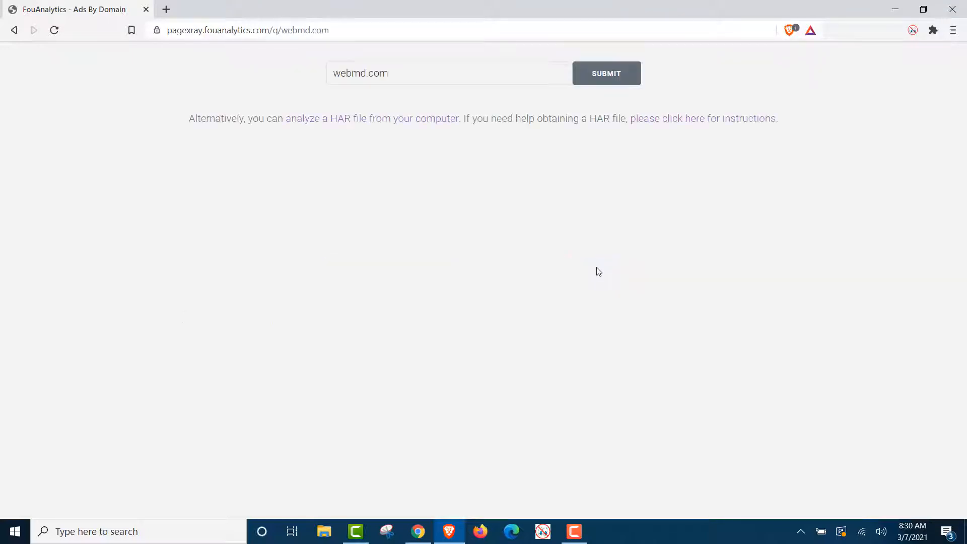
pyautogui.click(605, 73)
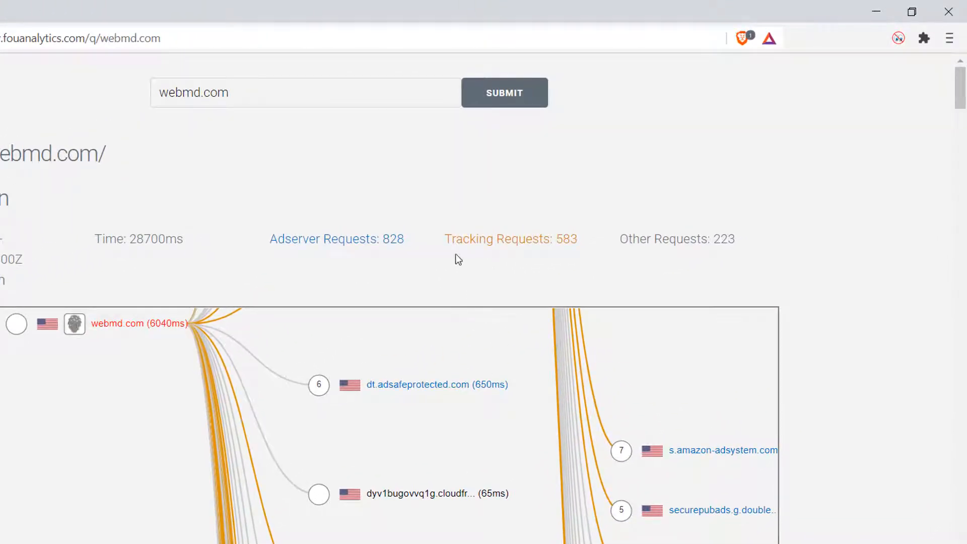
pyautogui.moveTo(586, 227)
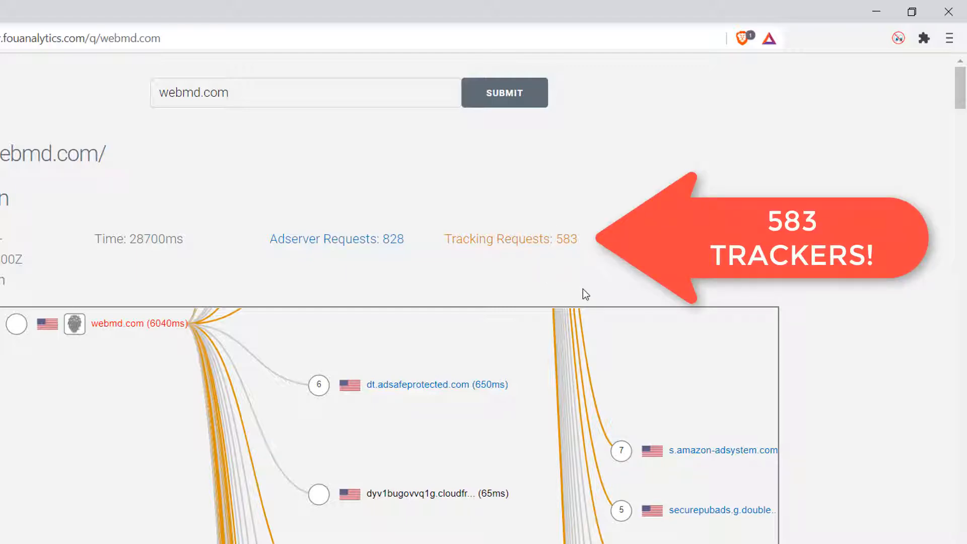
pyautogui.moveTo(575, 290)
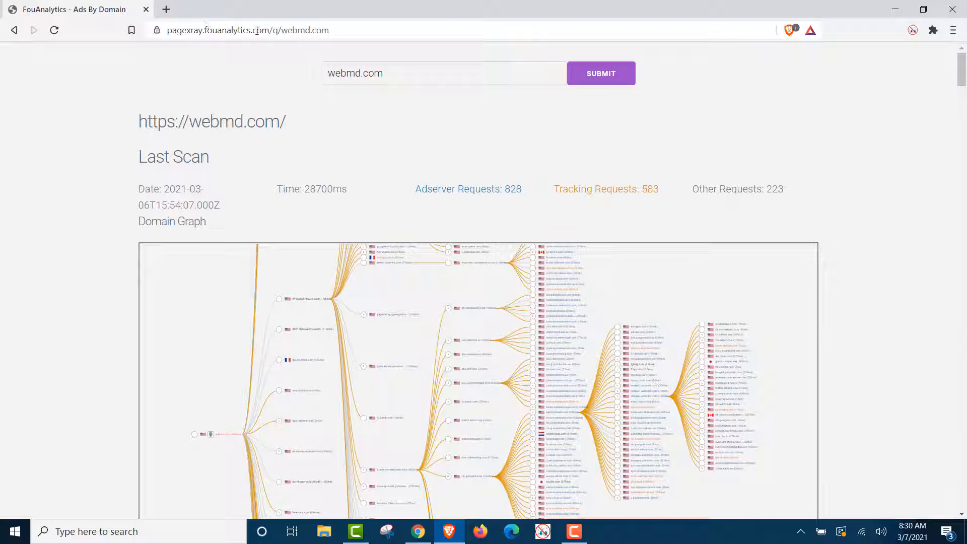
# Load the webmd.com home page from the address bar.
pyautogui.click(247, 29)
pyautogui.write('webmd.com')
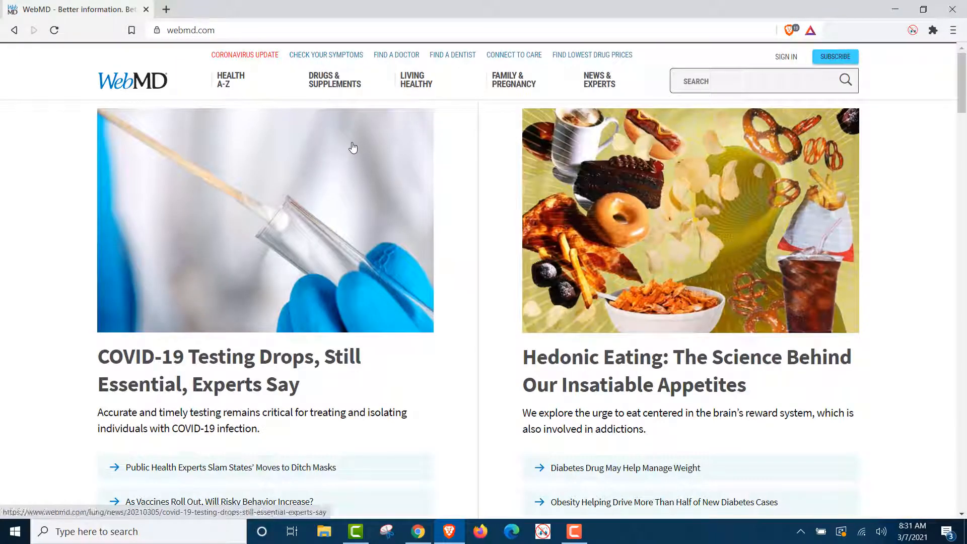
pyautogui.click(789, 29)
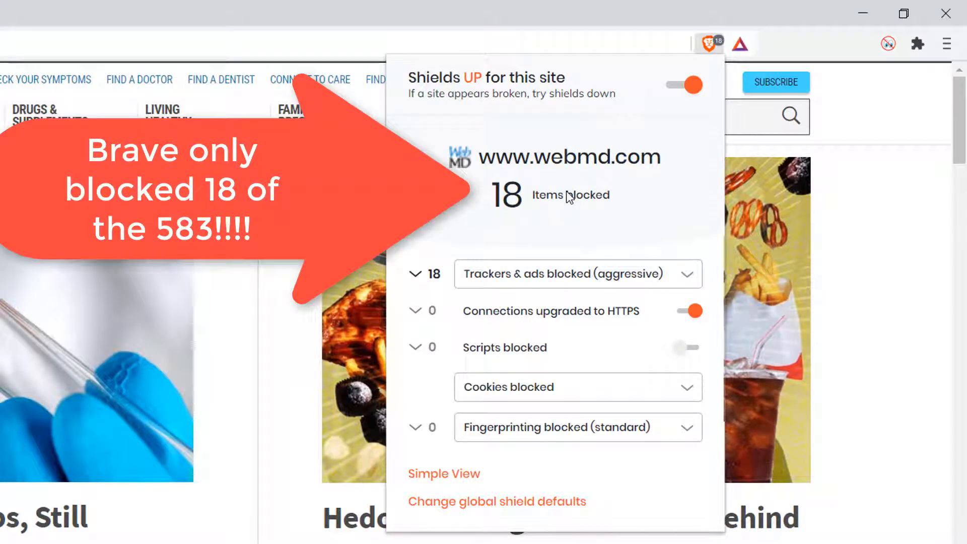
pyautogui.moveTo(532, 215)
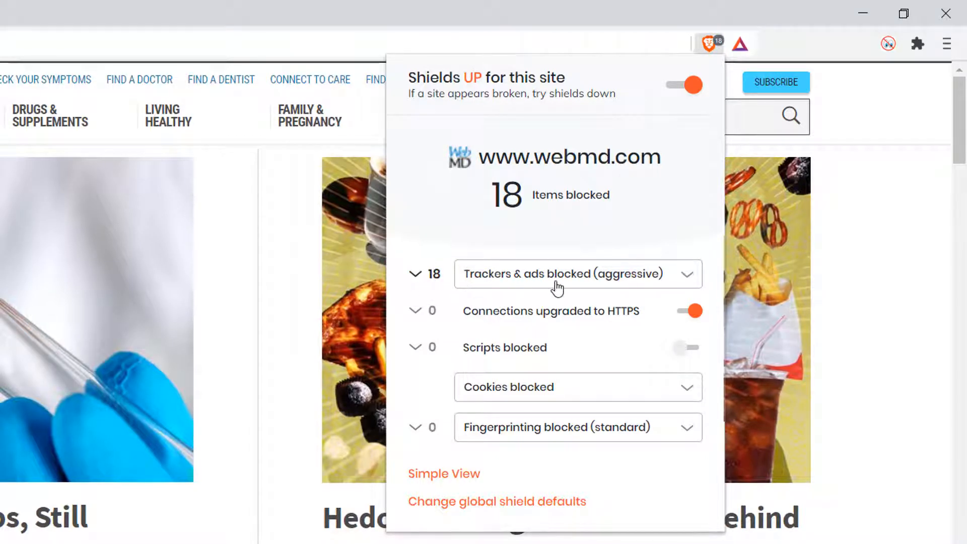
pyautogui.moveTo(552, 290)
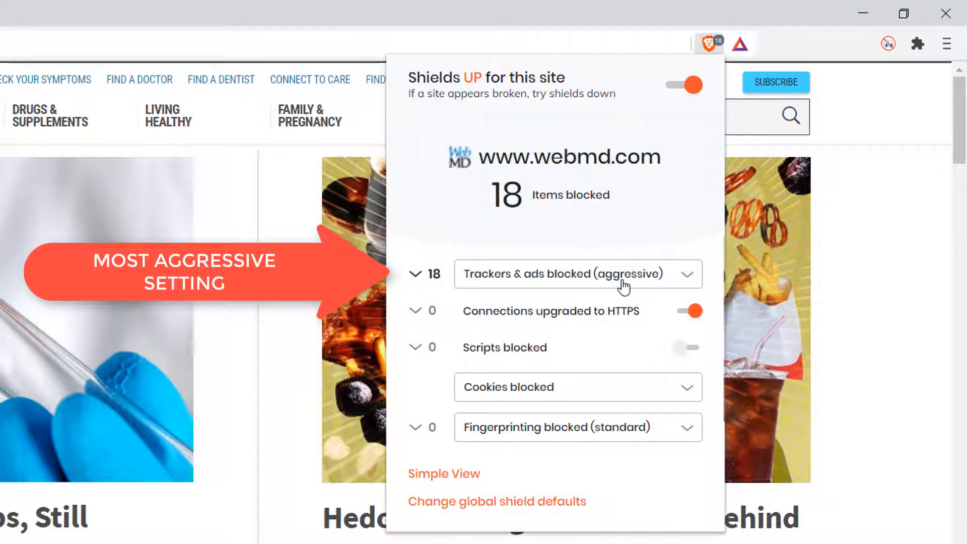
pyautogui.moveTo(621, 285)
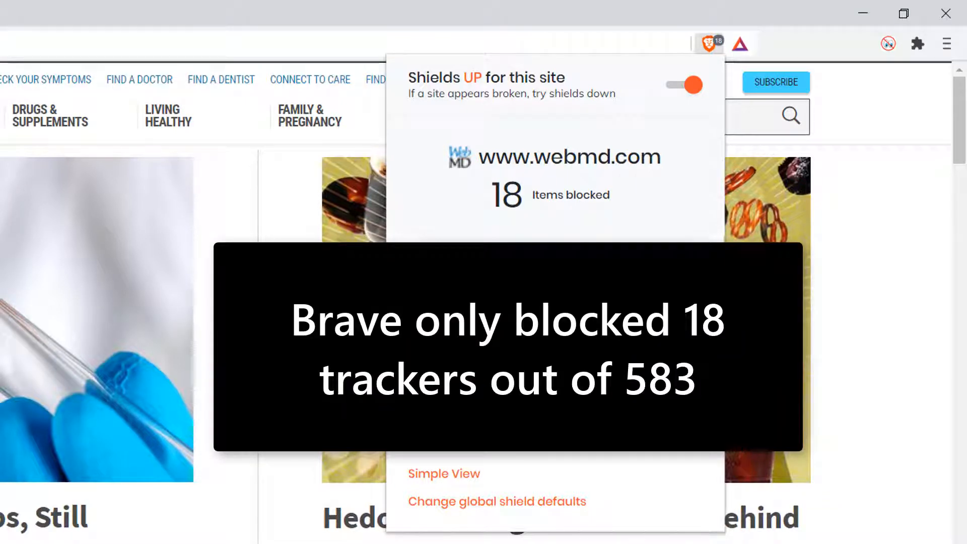
pyautogui.moveTo(593, 155)
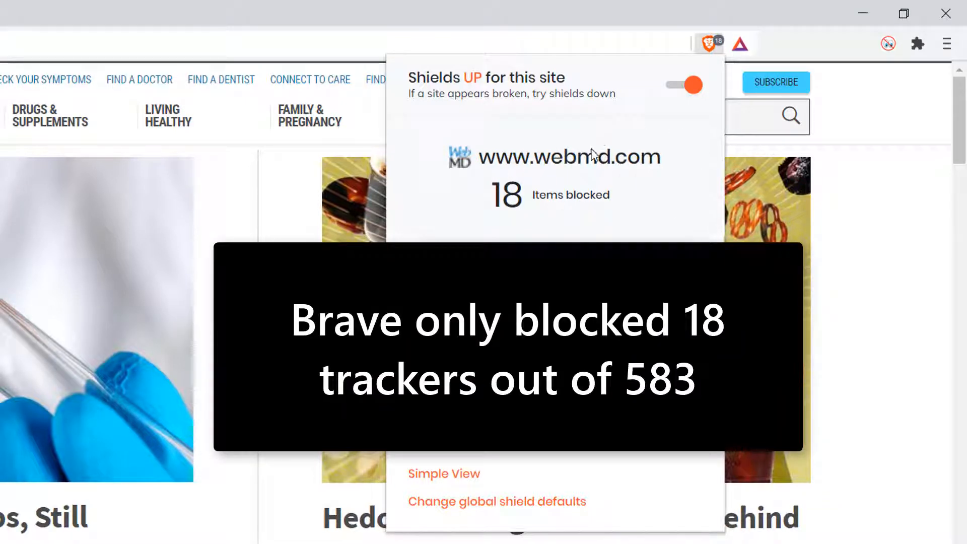
pyautogui.moveTo(569, 157)
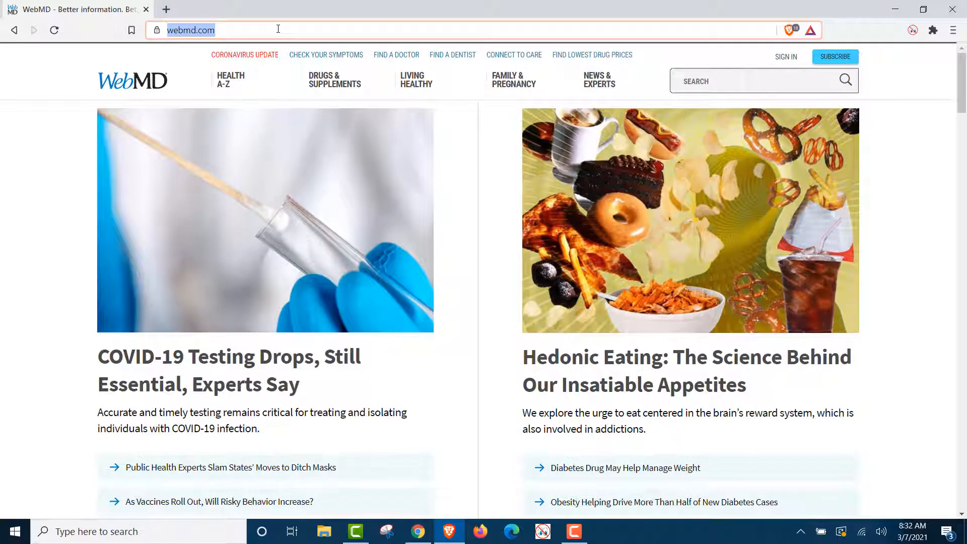
# On google.com Images, bring up search-by-image with the upload option selected.
pyautogui.write('google.com')
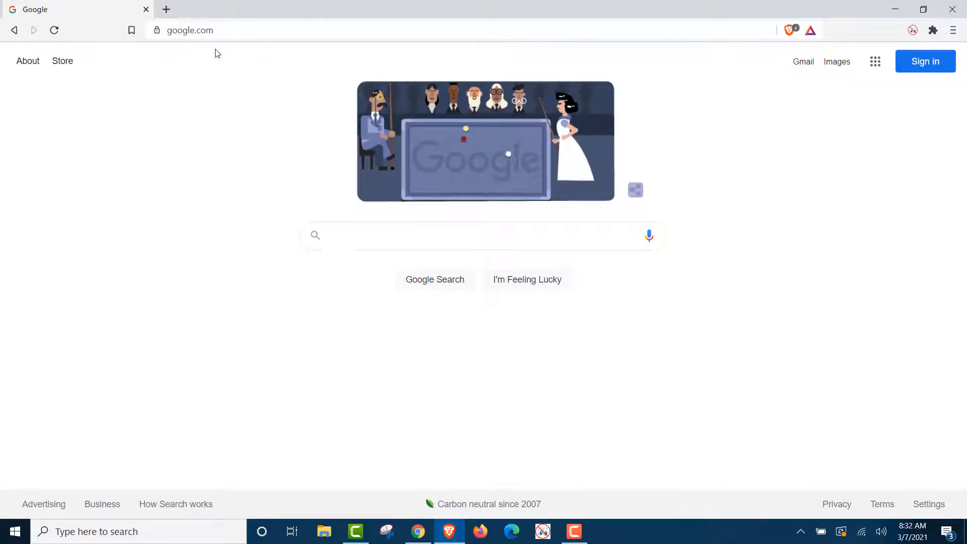
pyautogui.moveTo(836, 61)
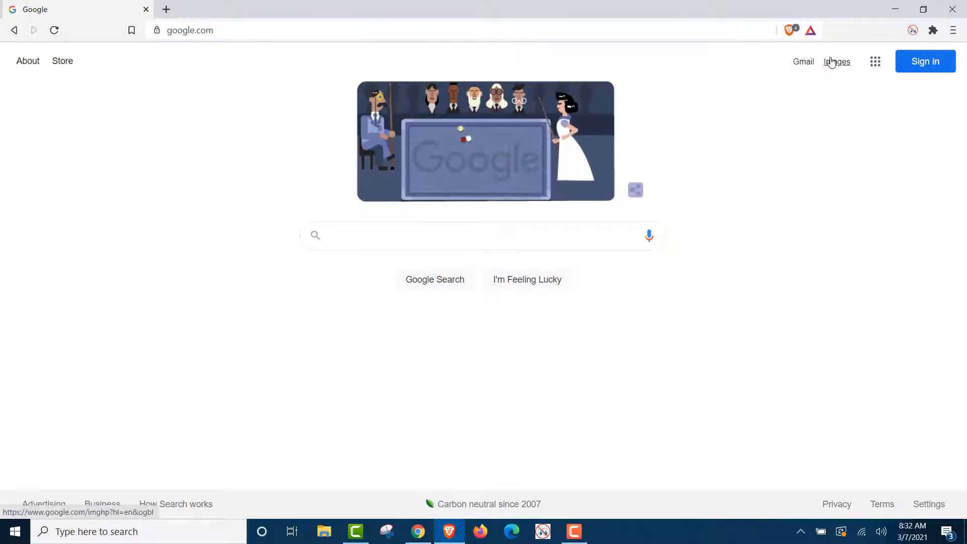
pyautogui.click(836, 61)
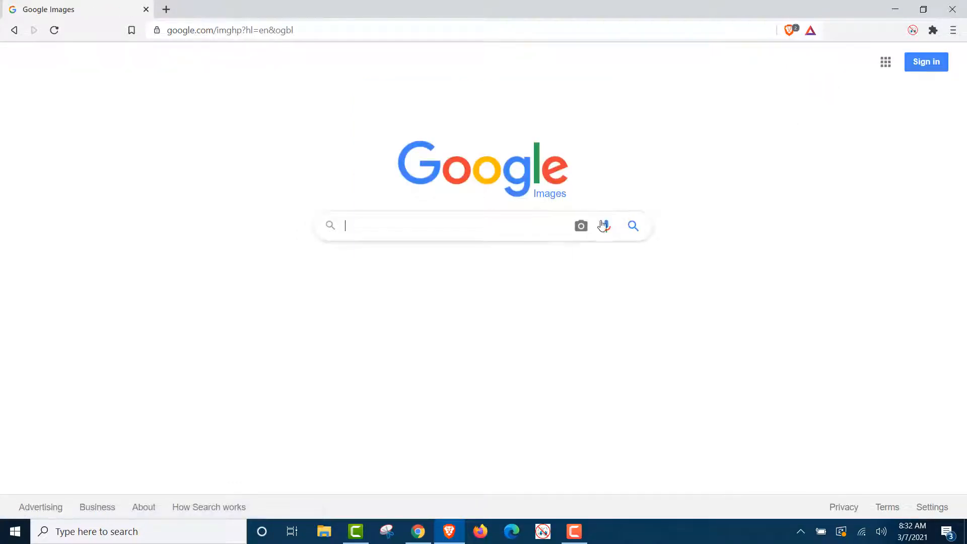
pyautogui.click(580, 224)
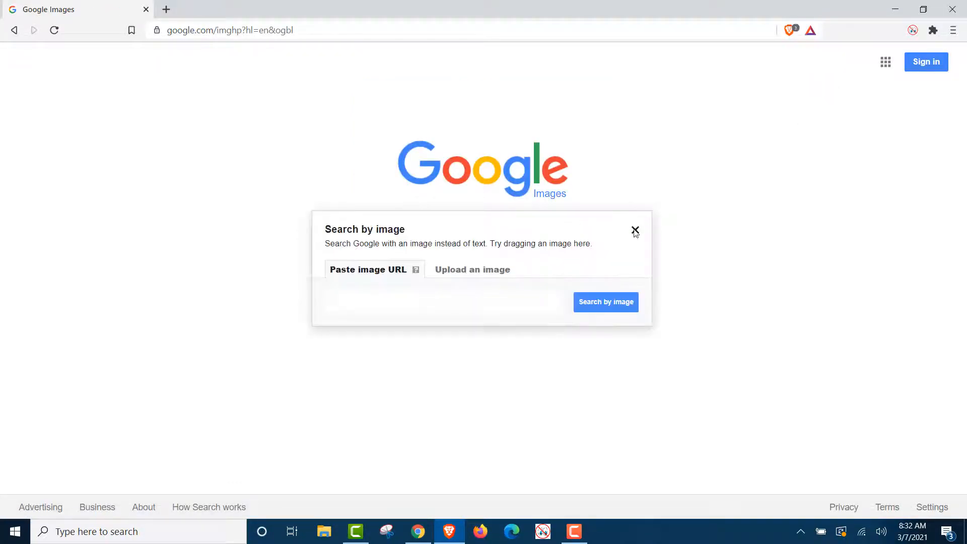
pyautogui.click(471, 270)
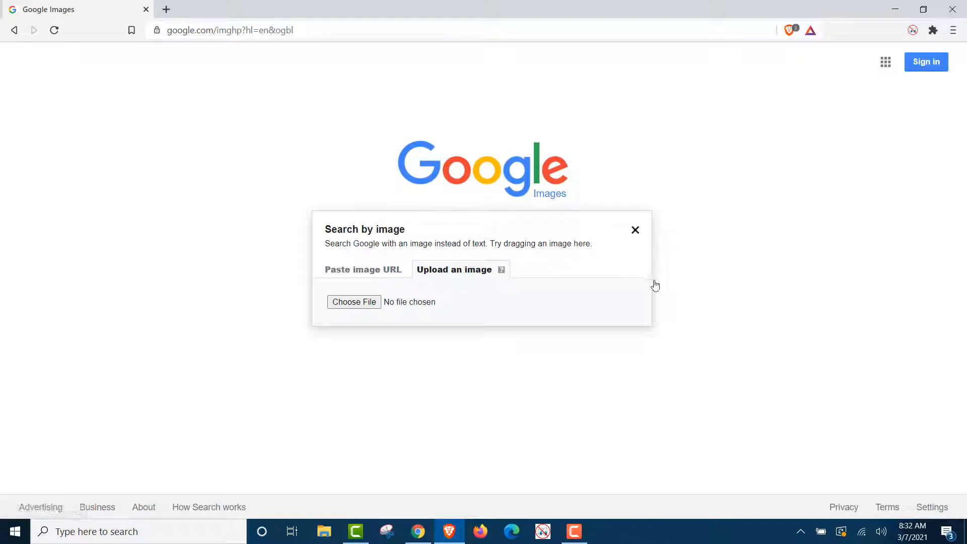
pyautogui.moveTo(674, 283)
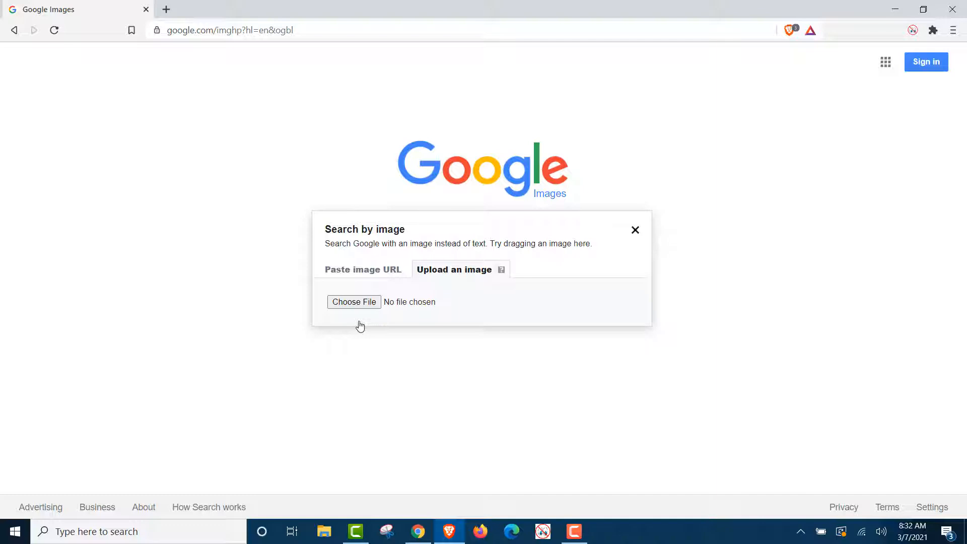
pyautogui.moveTo(377, 343)
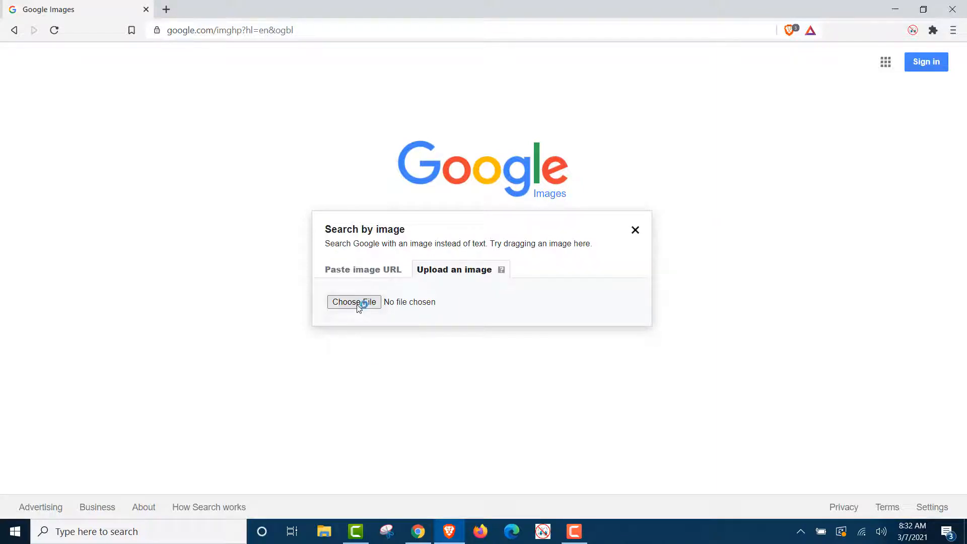
# Bring up the Windows Open file picker via Choose File, then close it without selecting anything.
pyautogui.click(354, 301)
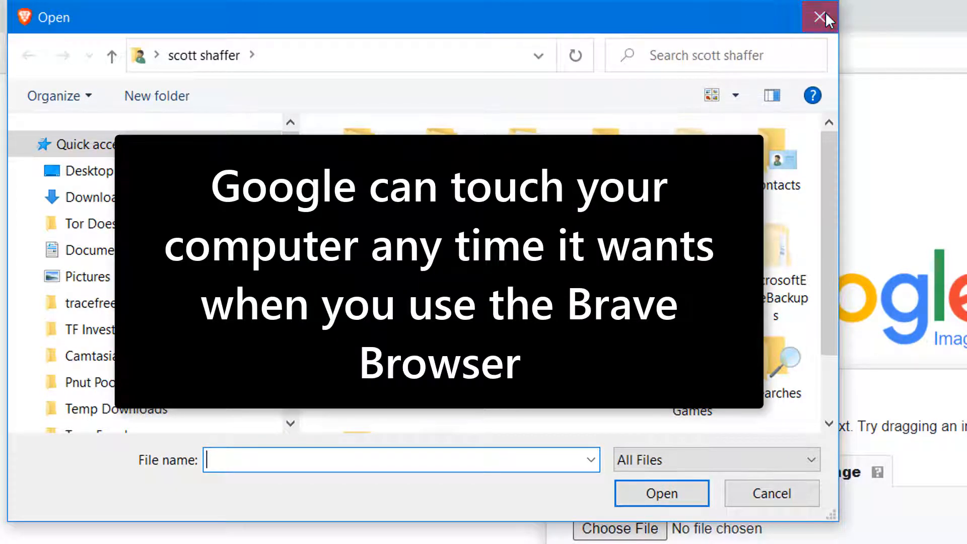
pyautogui.click(820, 17)
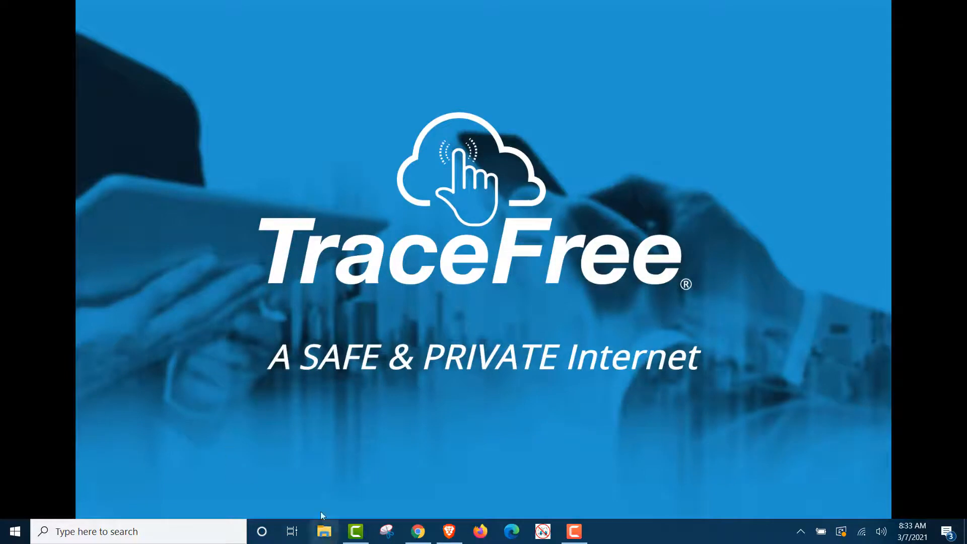
# In File Explorer, browse from C: through Users to the personal AppData folder.
pyautogui.click(323, 530)
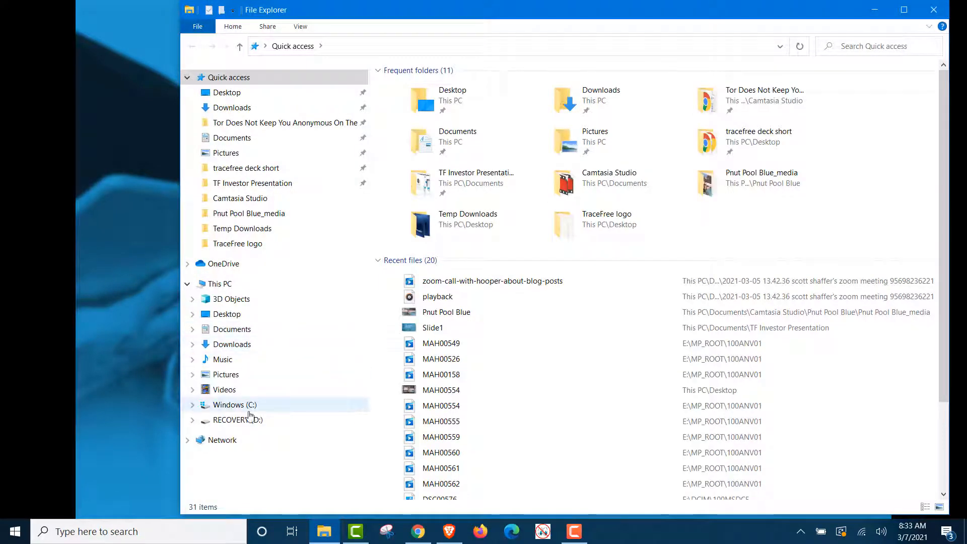
pyautogui.doubleClick(235, 405)
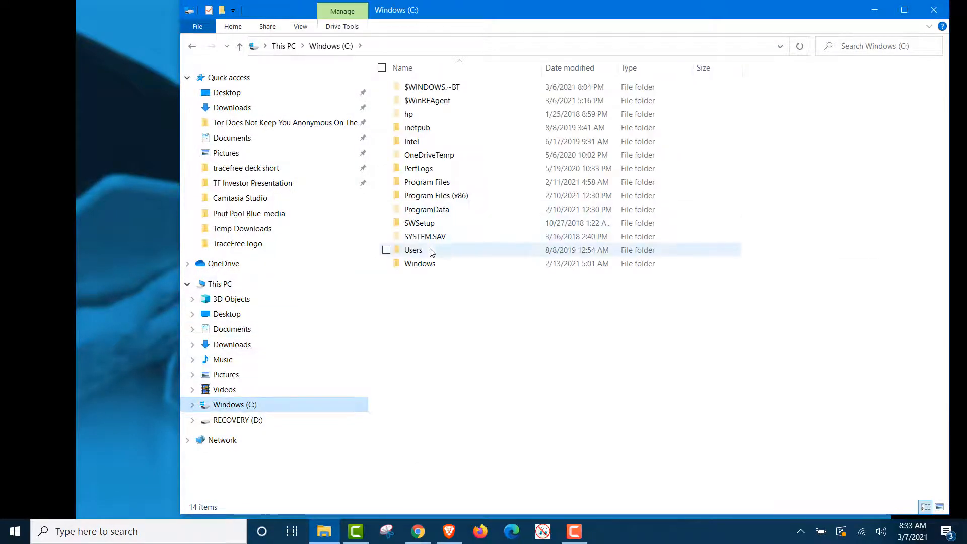
pyautogui.doubleClick(412, 250)
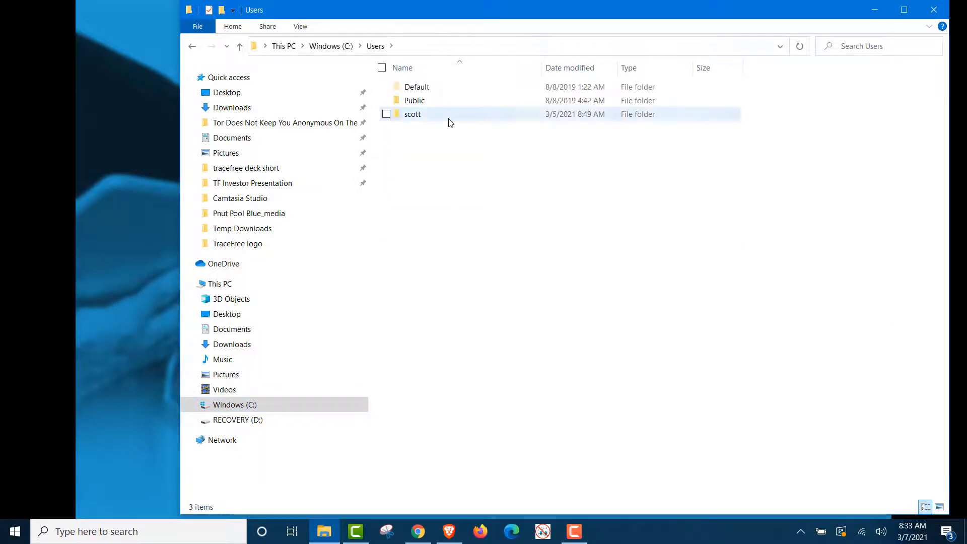
pyautogui.doubleClick(412, 114)
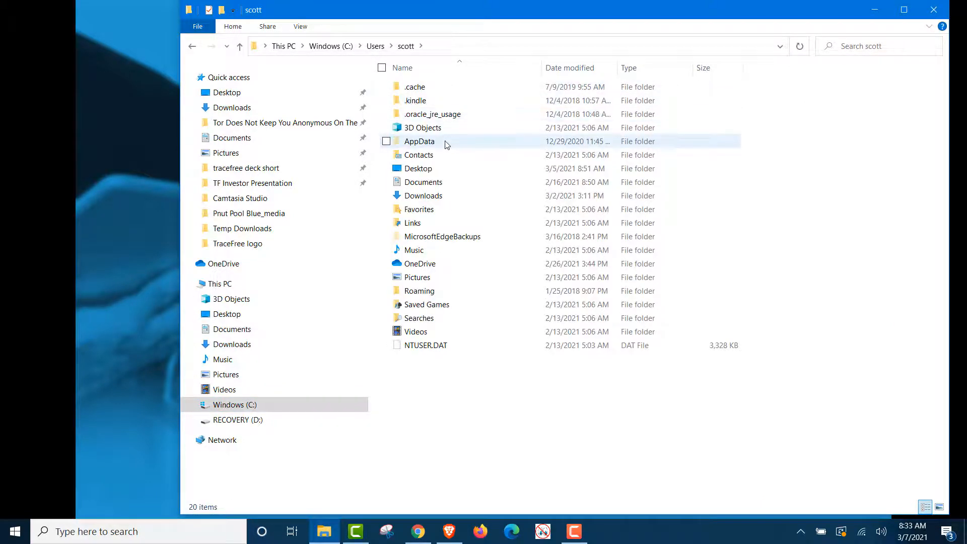
pyautogui.doubleClick(419, 141)
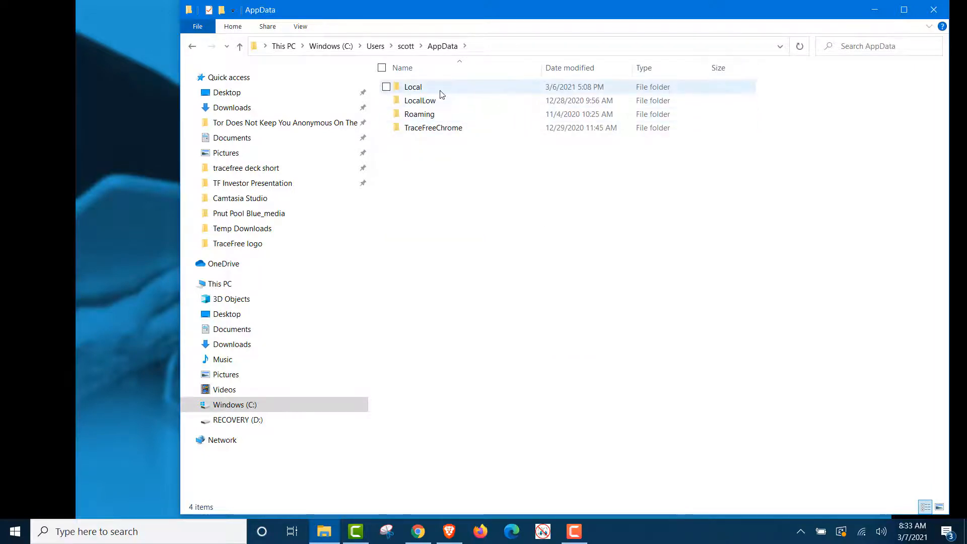
# Continue through Local, BraveSoftware, Brave-Browser, User Data into the Default profile folder.
pyautogui.doubleClick(413, 86)
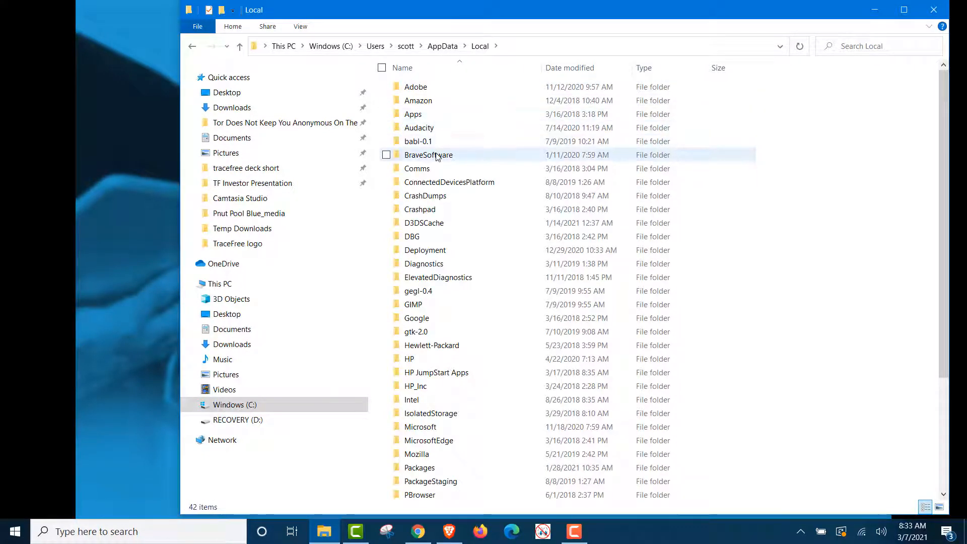
pyautogui.doubleClick(428, 155)
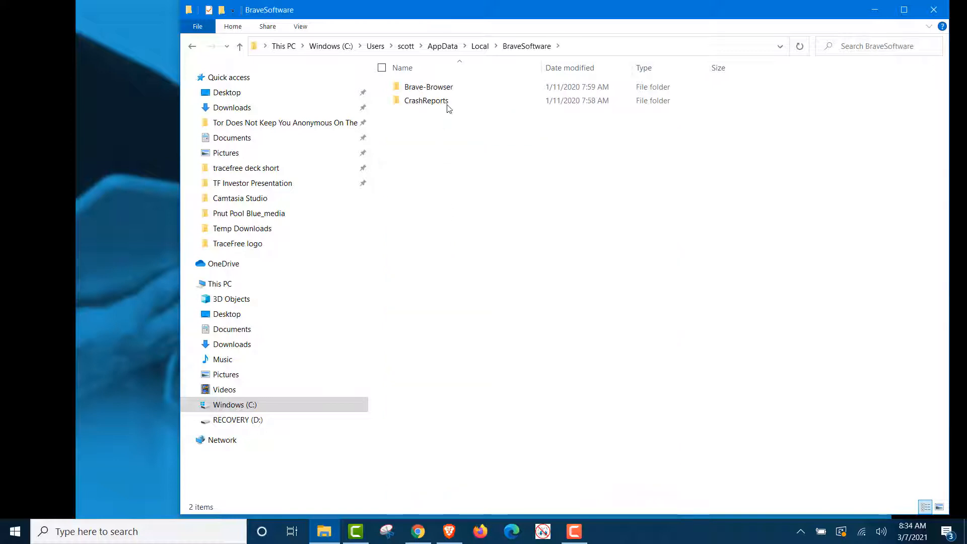
pyautogui.doubleClick(428, 87)
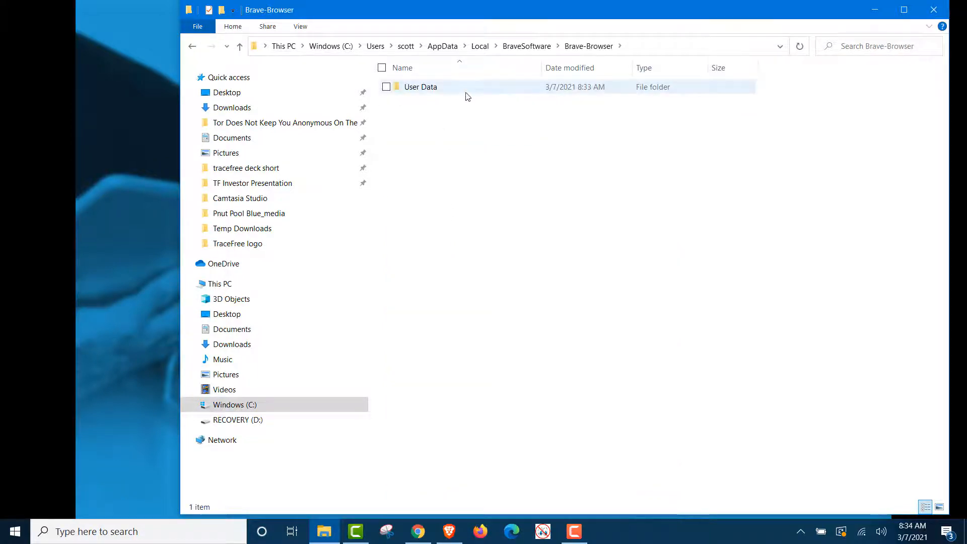
pyautogui.doubleClick(421, 87)
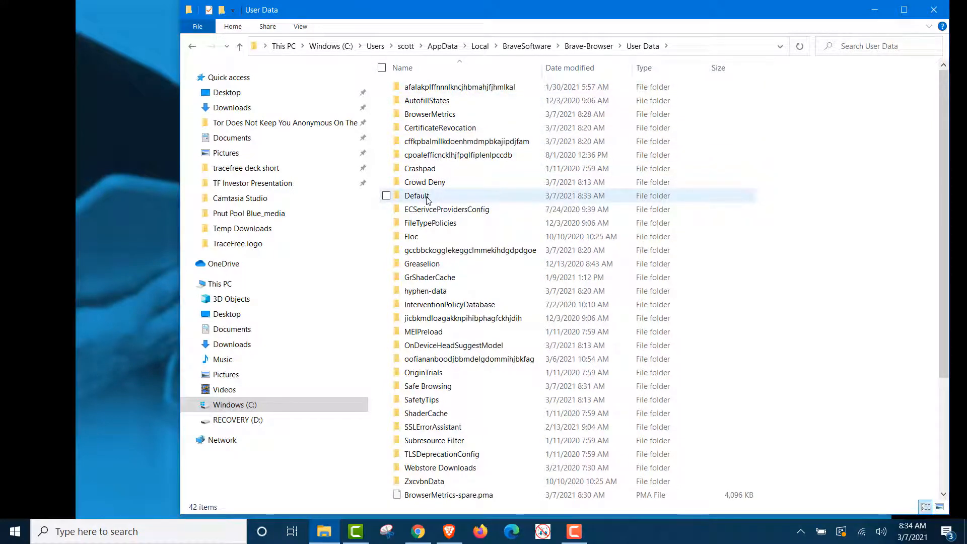
pyautogui.doubleClick(417, 195)
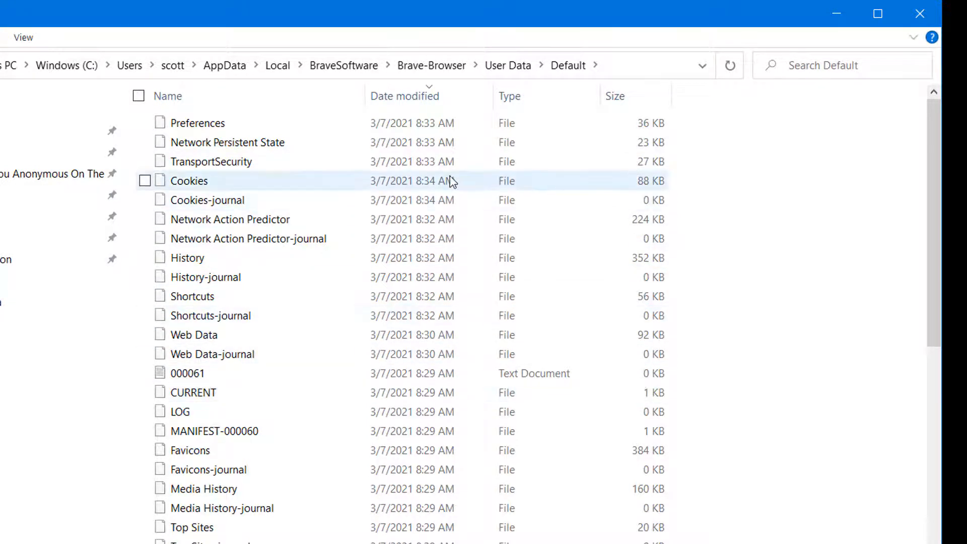
pyautogui.click(189, 372)
pyautogui.write('g')
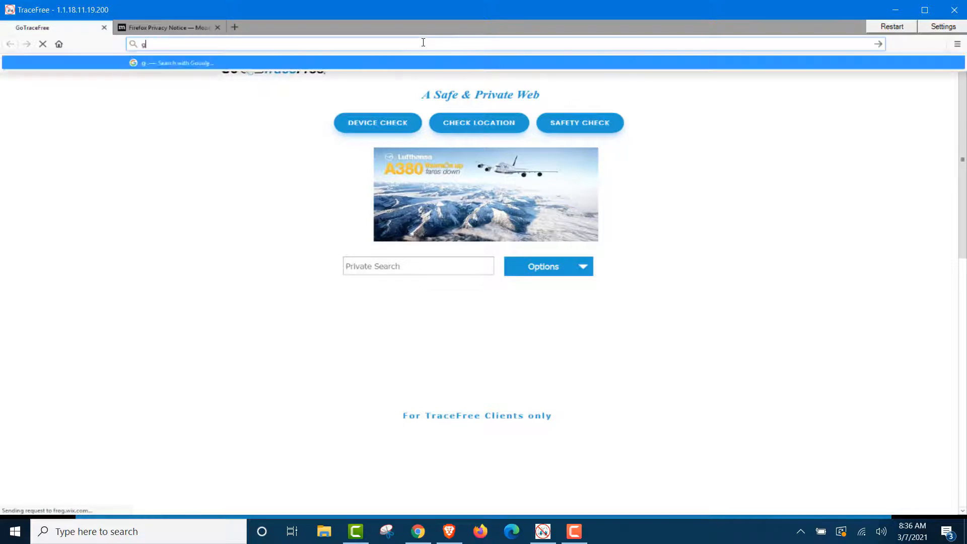
# On google.com in TraceFree, bring up Google Images' search-by-image panel.
pyautogui.write('oogle.com/?gws_rd=ssl')
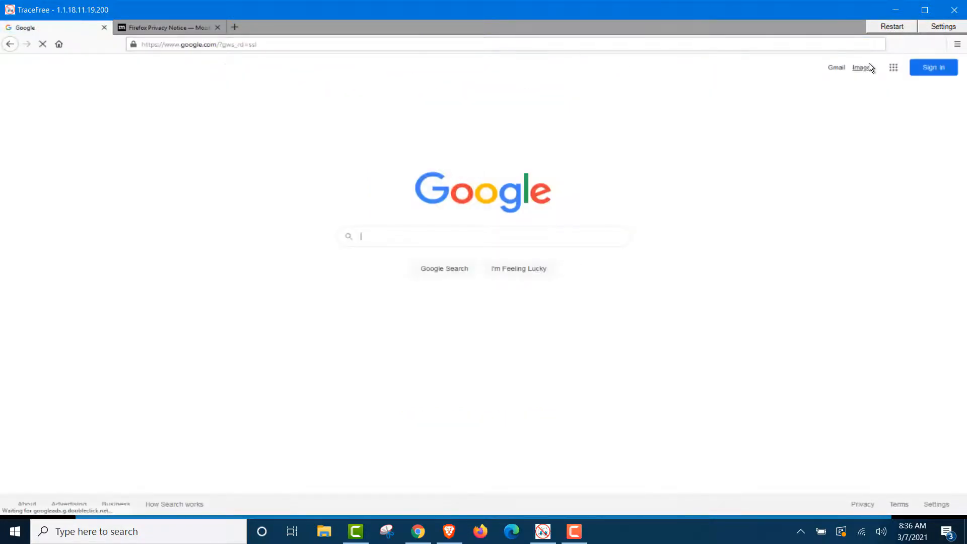
pyautogui.click(861, 67)
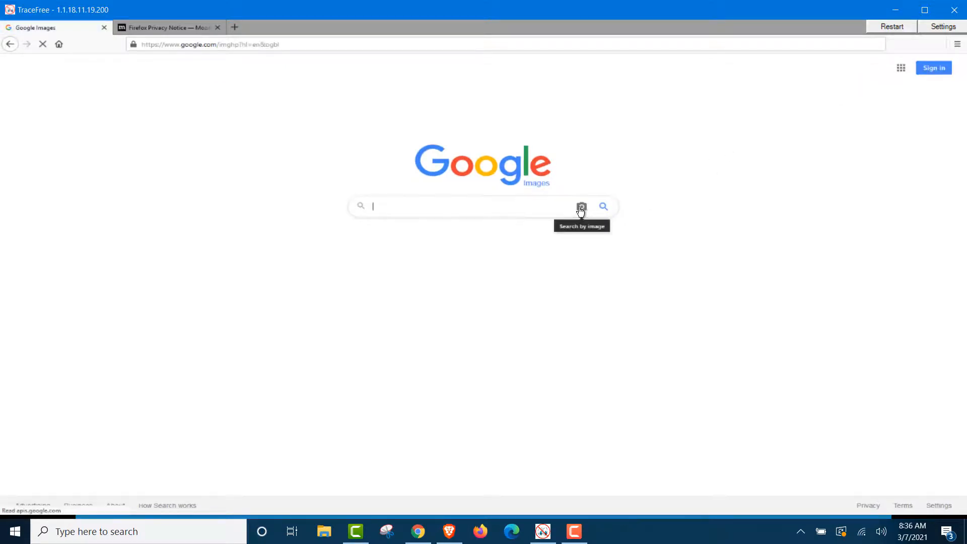
pyautogui.click(581, 205)
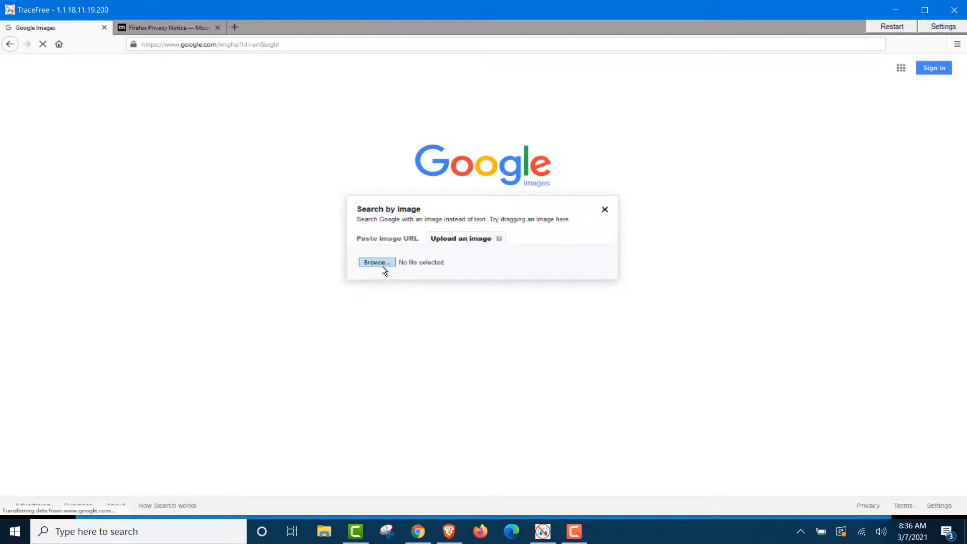
pyautogui.moveTo(375, 263)
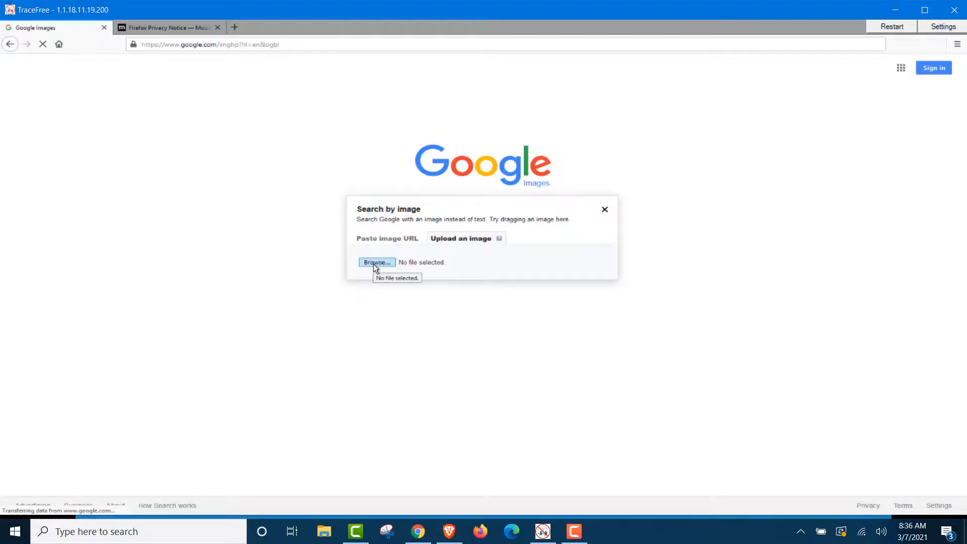
# Browse for an upload file, see TraceFree's near-empty temporary desktop, then close the upload window.
pyautogui.click(376, 262)
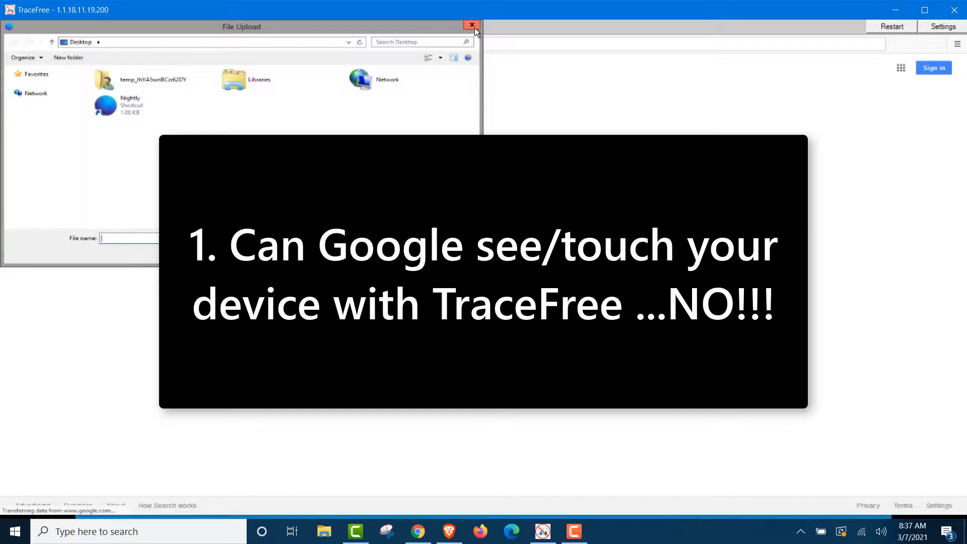
pyautogui.click(471, 27)
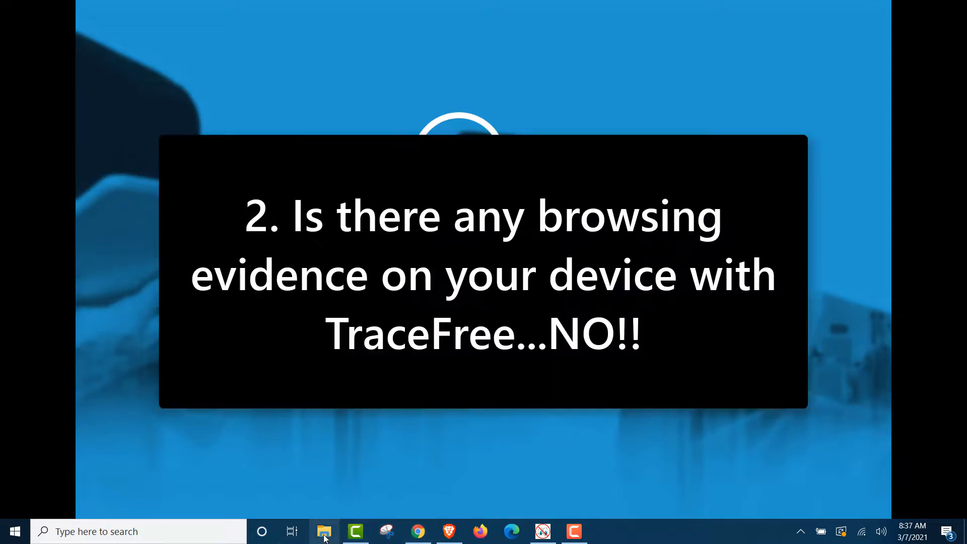
# Navigate Users > AppData > Local > TraceFree2 to reveal only the 1 KB tf.config file.
pyautogui.click(324, 531)
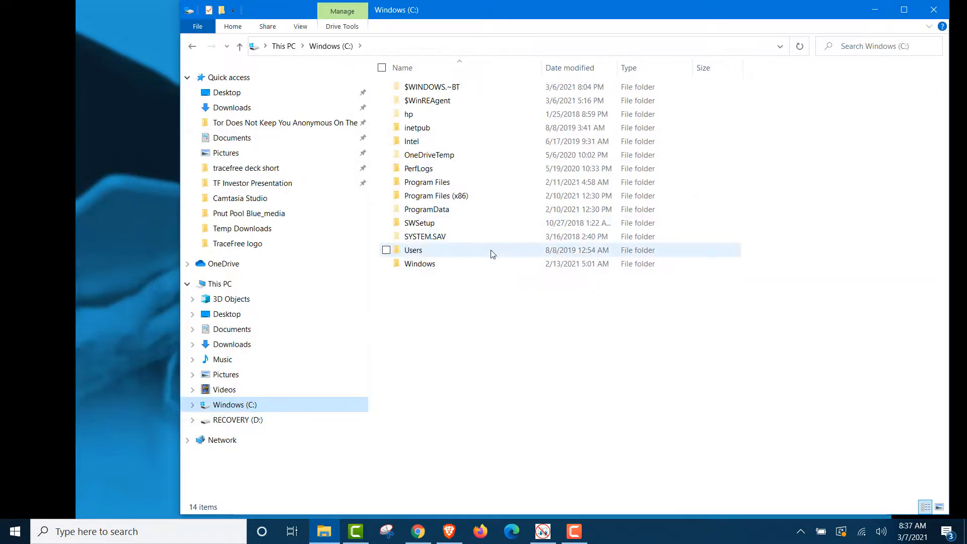
pyautogui.doubleClick(413, 250)
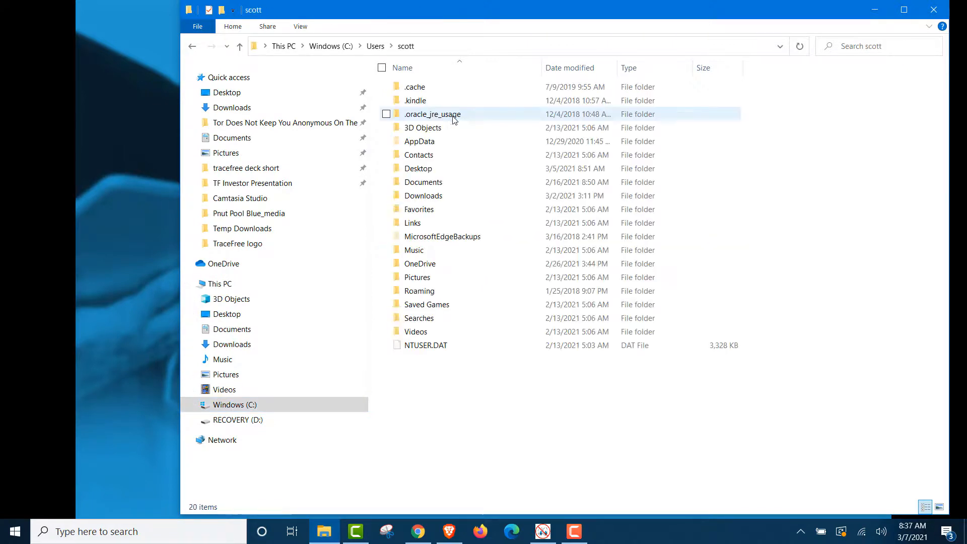
pyautogui.click(419, 141)
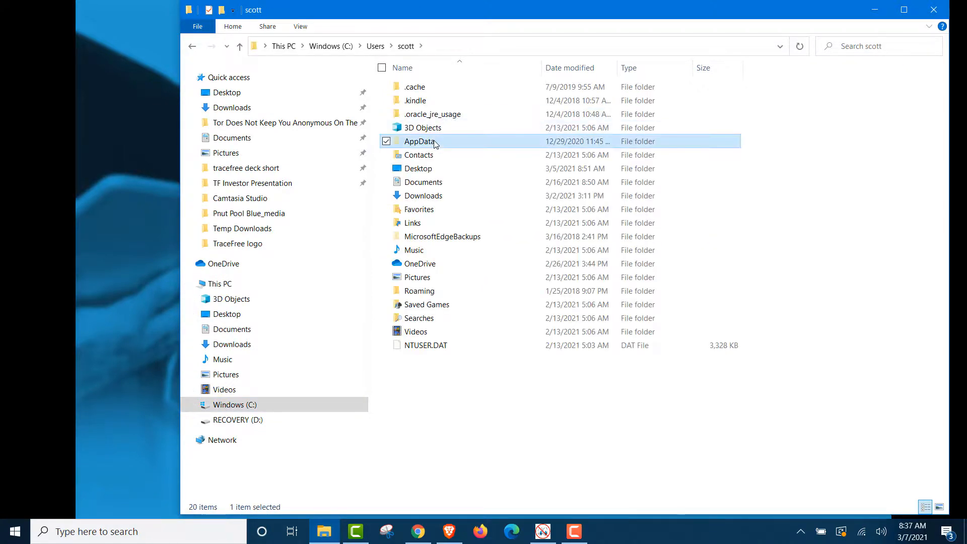
pyautogui.doubleClick(419, 141)
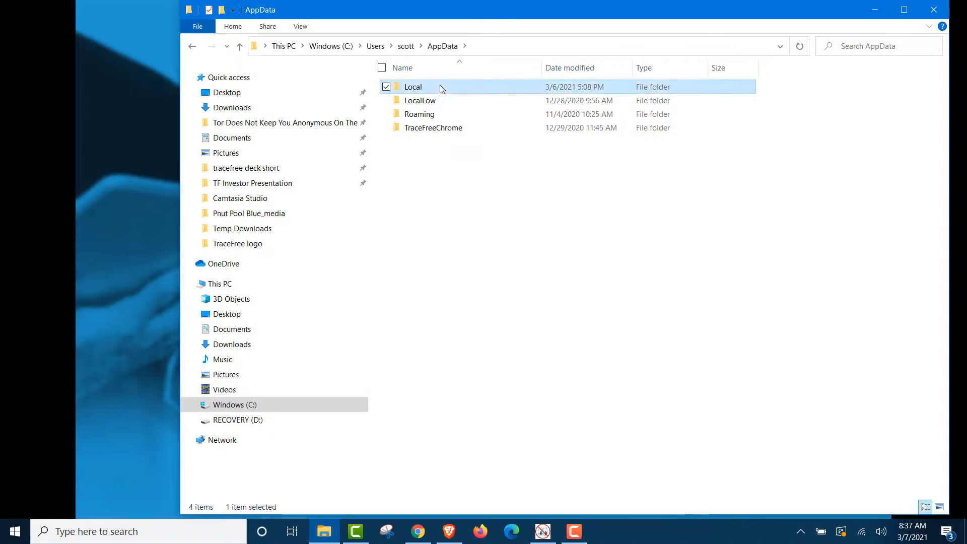
pyautogui.doubleClick(413, 87)
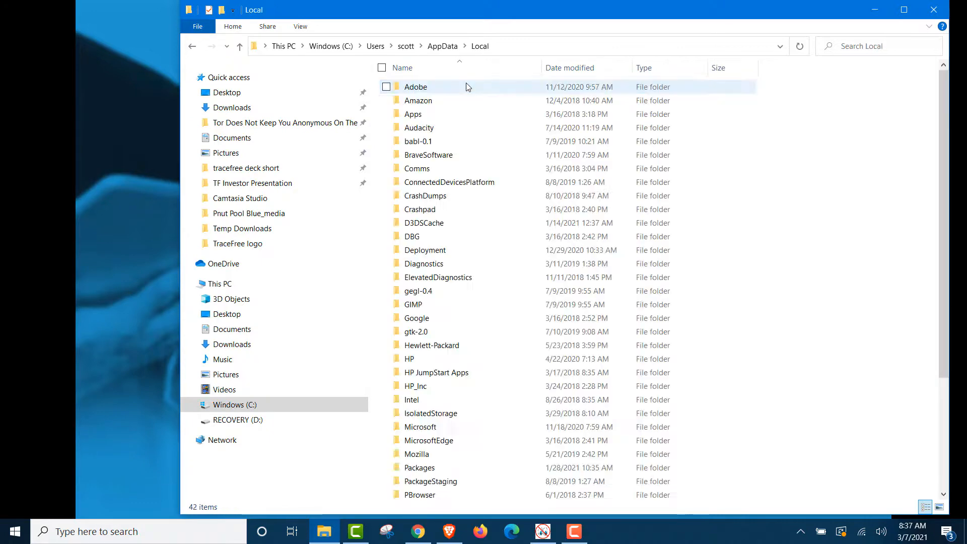
pyautogui.scroll(-3)
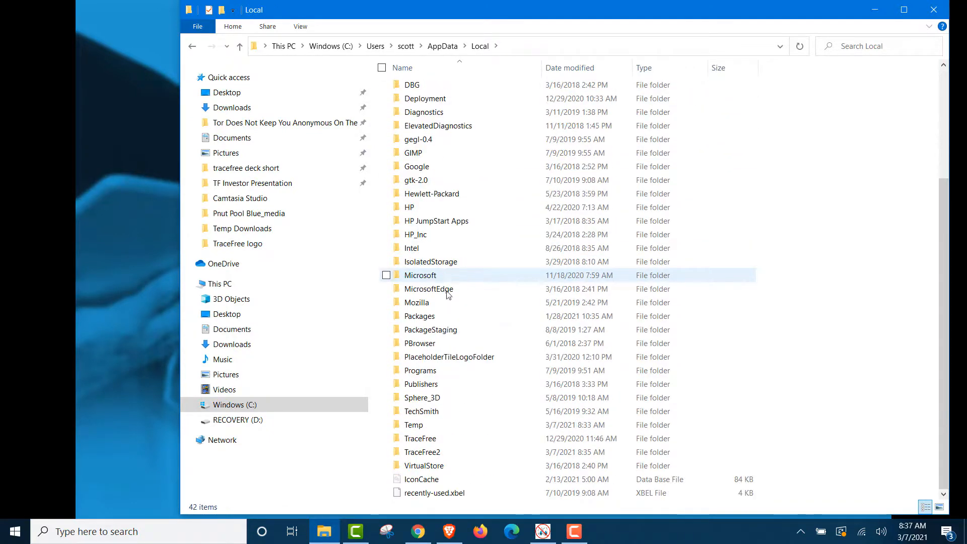
pyautogui.doubleClick(422, 451)
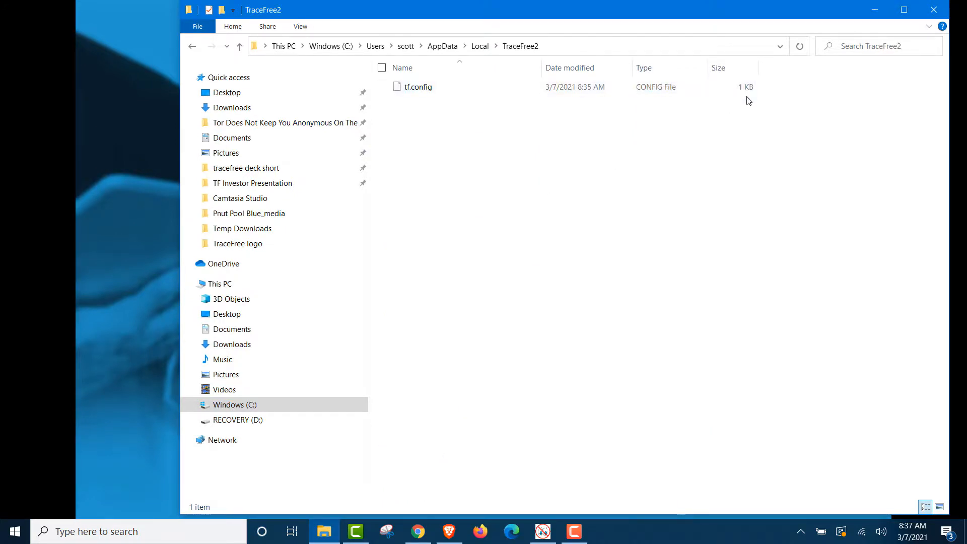
pyautogui.moveTo(743, 105)
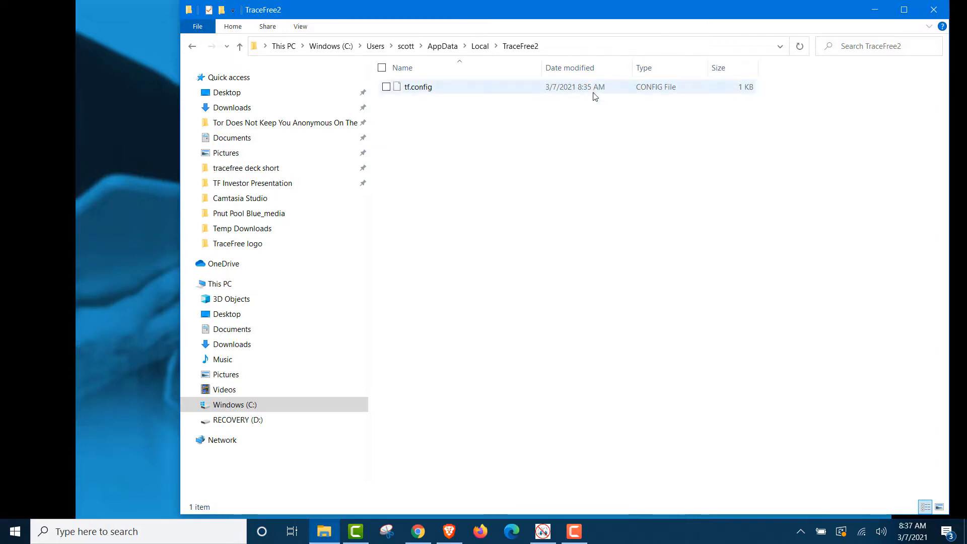
pyautogui.click(592, 120)
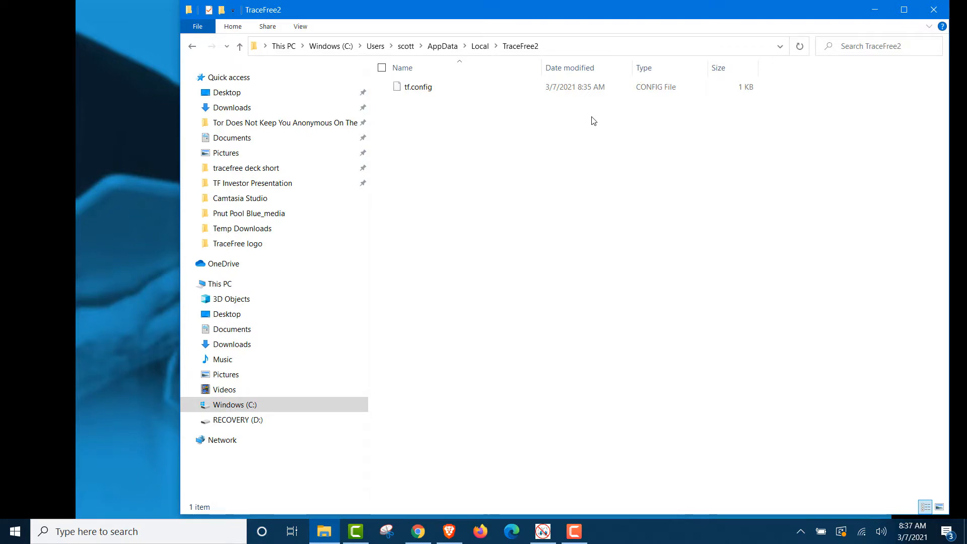